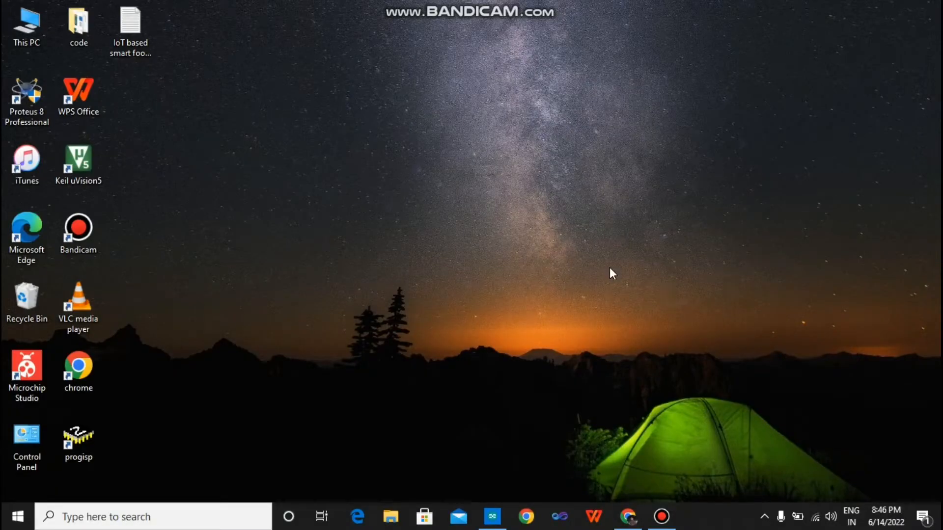
{"action": "mouse_move", "coordinate": [609, 453]}
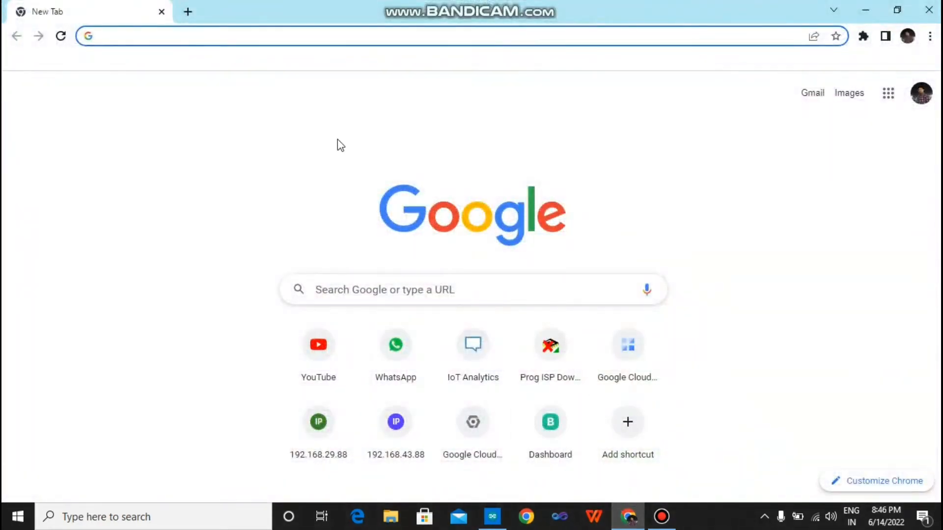
Go to thingspeak.com from the new-tab shortcut and start signing in via the person icon.
{"action": "left_click", "coordinate": [149, 36]}
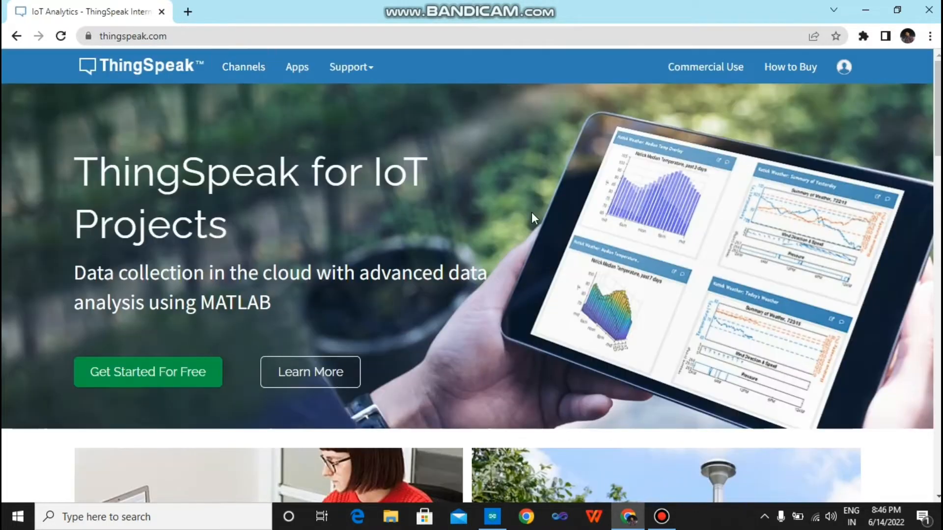
{"action": "mouse_move", "coordinate": [421, 122]}
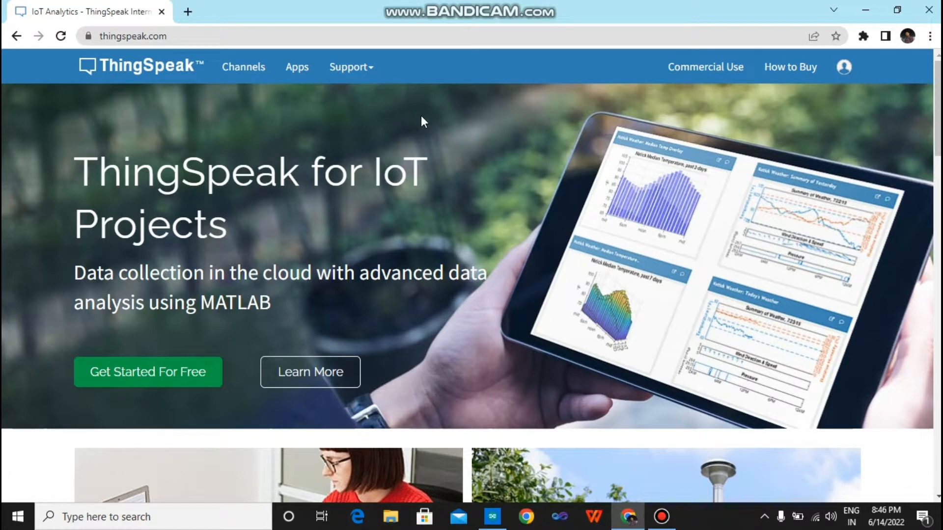
{"action": "mouse_move", "coordinate": [843, 66]}
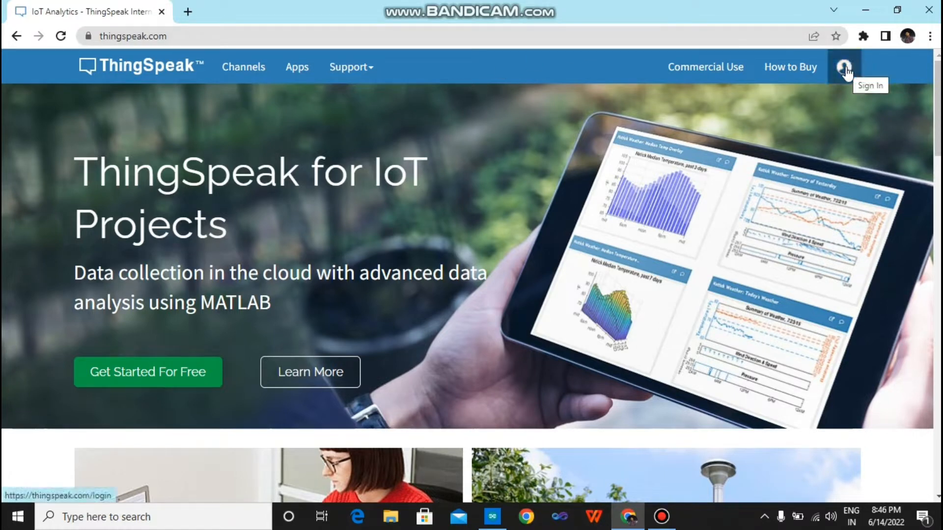
{"action": "left_click", "coordinate": [844, 67]}
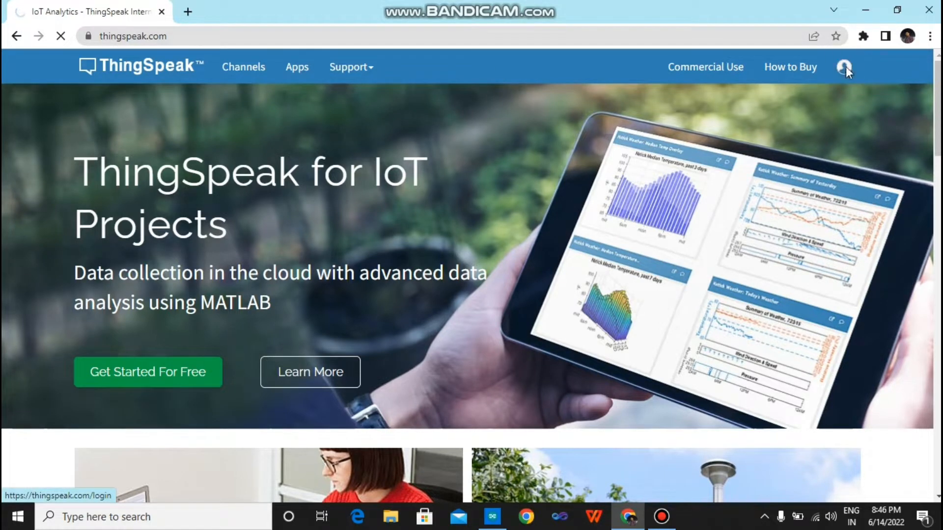
Briefly start 'Create one!' account registration, then cancel back to the MathWorks email sign-in form.
{"action": "left_click", "coordinate": [844, 67]}
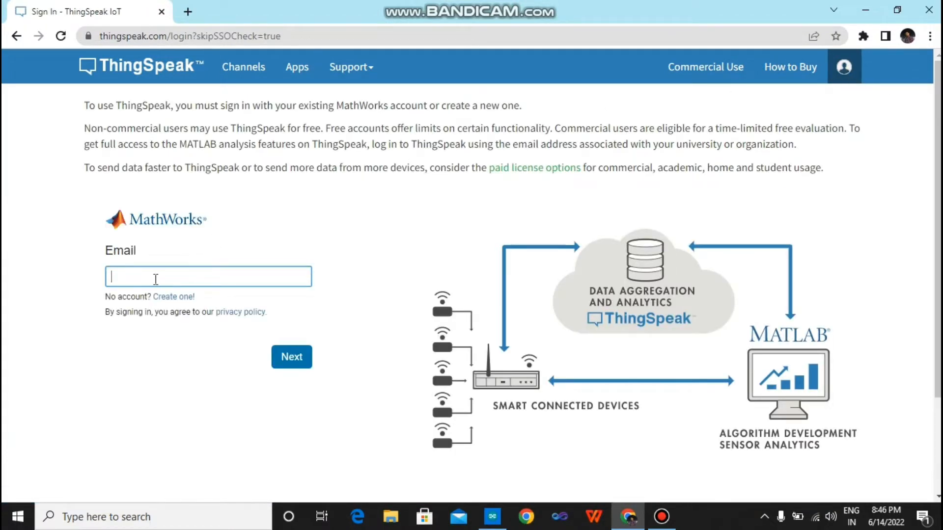
{"action": "mouse_move", "coordinate": [153, 300]}
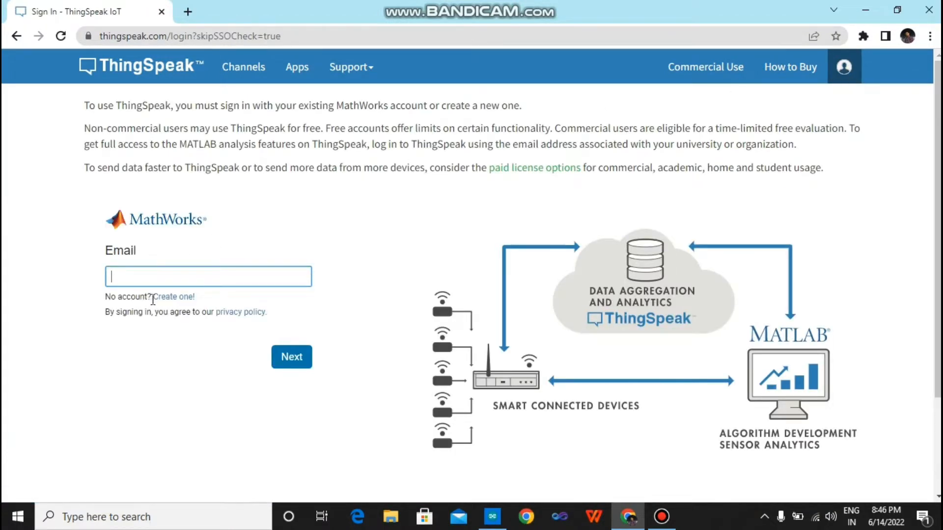
{"action": "mouse_move", "coordinate": [172, 296]}
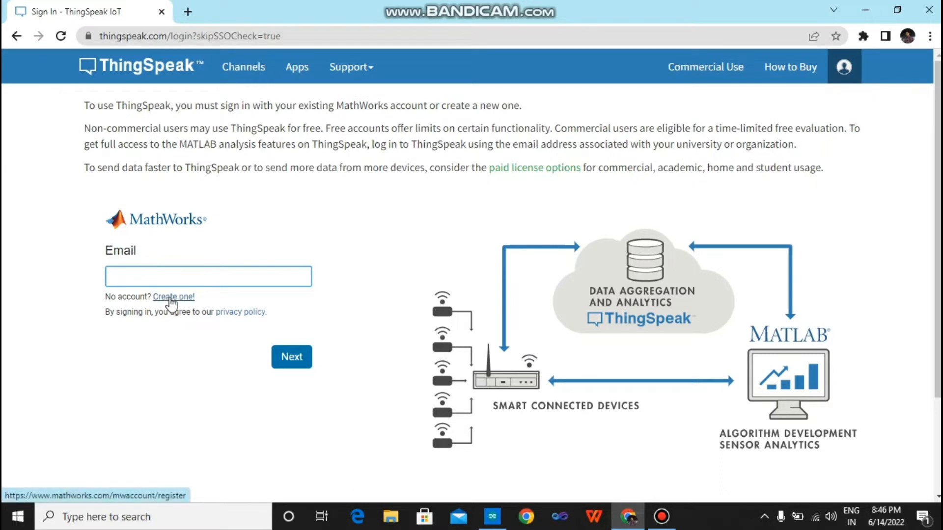
{"action": "left_click", "coordinate": [173, 297]}
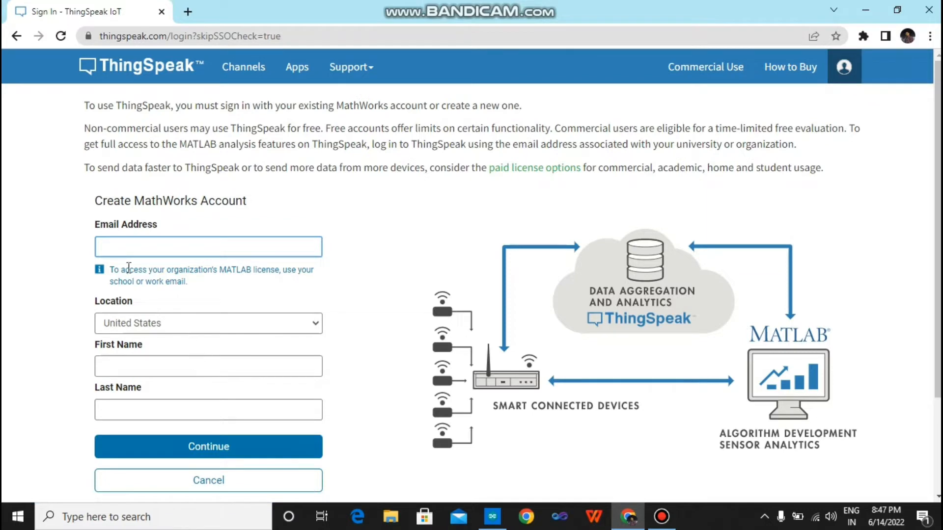
{"action": "mouse_move", "coordinate": [209, 446]}
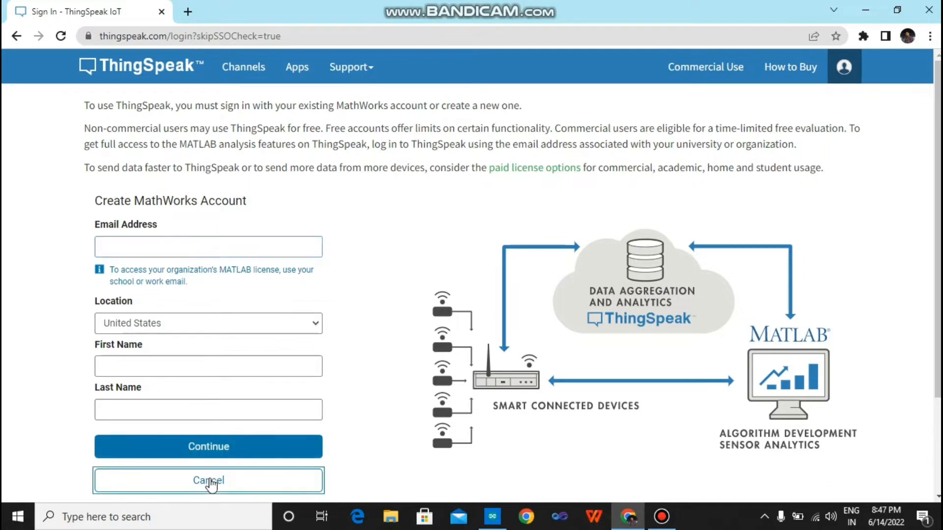
{"action": "left_click", "coordinate": [208, 480]}
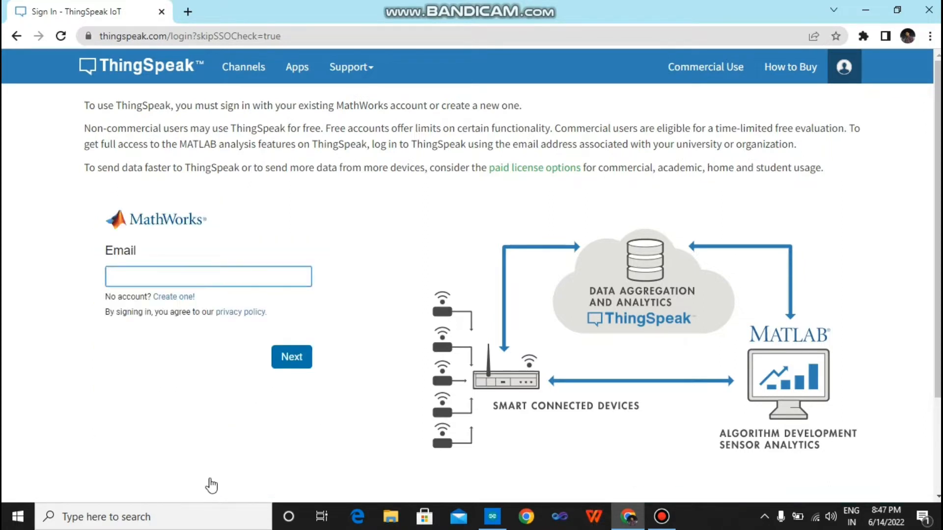
{"action": "mouse_move", "coordinate": [204, 478]}
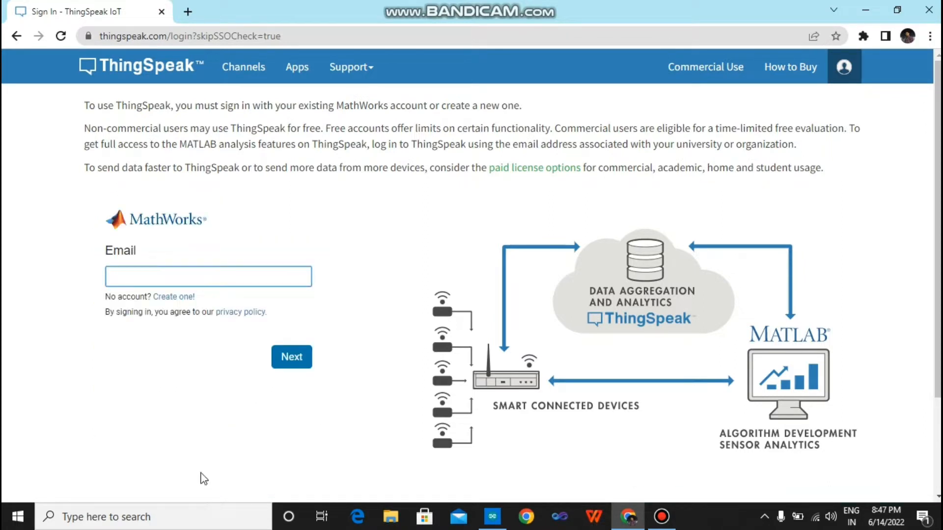
{"action": "left_click", "coordinate": [207, 276]}
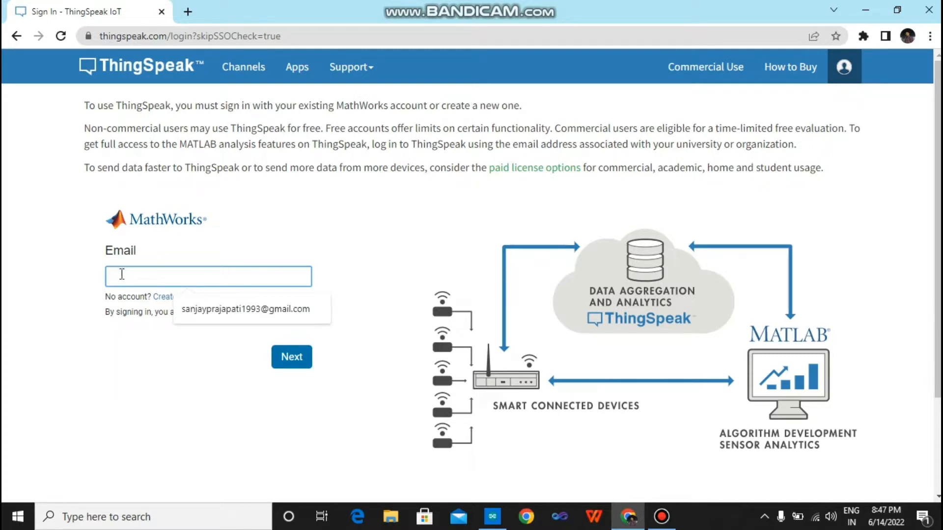
{"action": "left_click", "coordinate": [207, 276]}
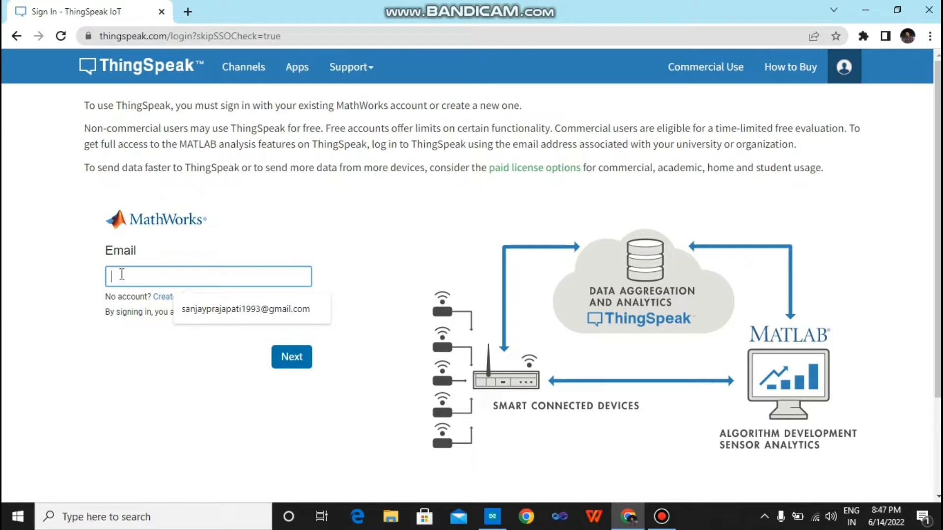
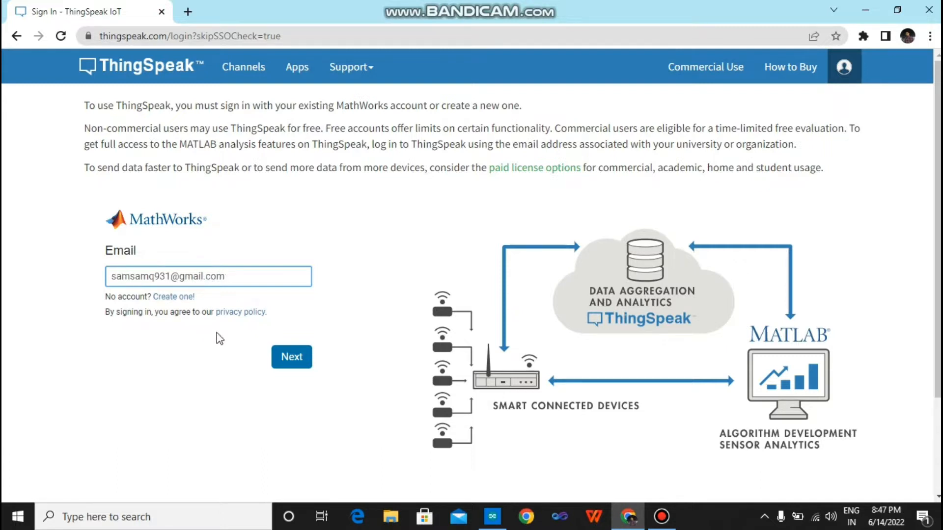
{"action": "left_click", "coordinate": [291, 356]}
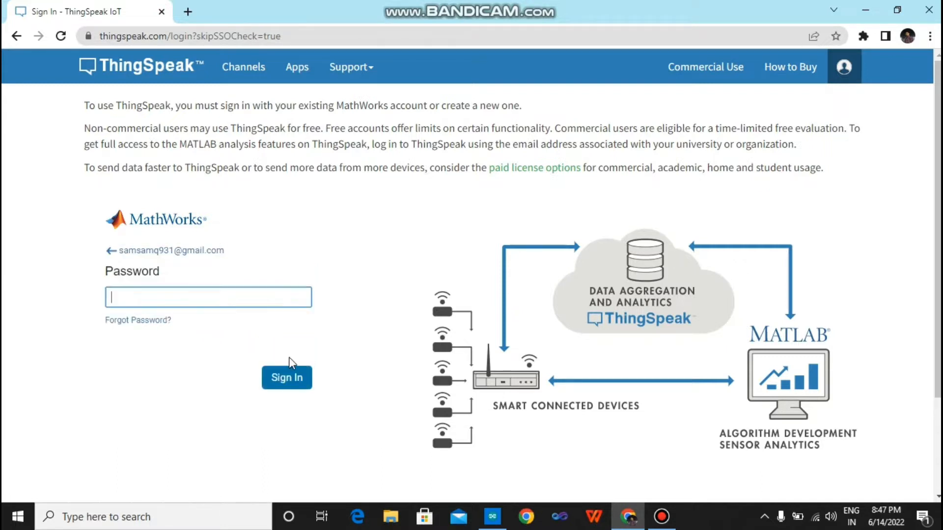
{"action": "mouse_move", "coordinate": [180, 297]}
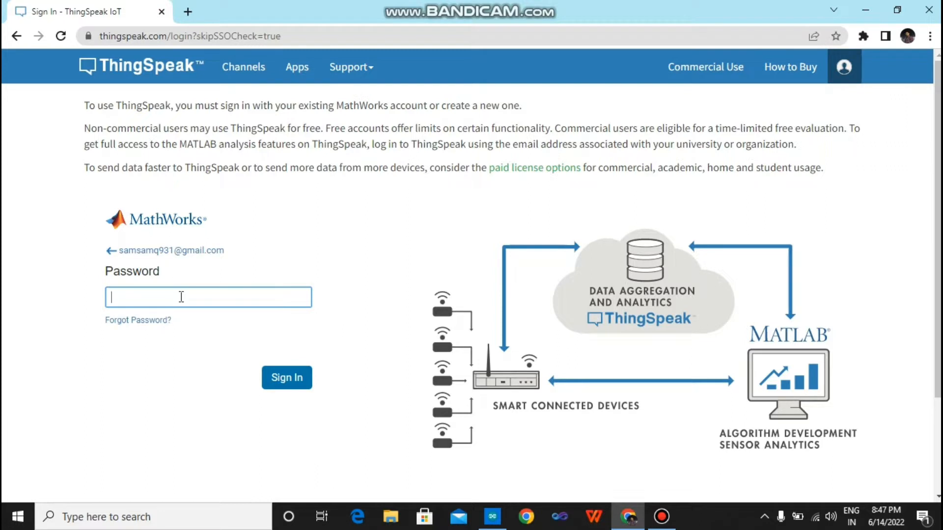
Enter the account password and submit the sign-in.
{"action": "type", "text": "•"}
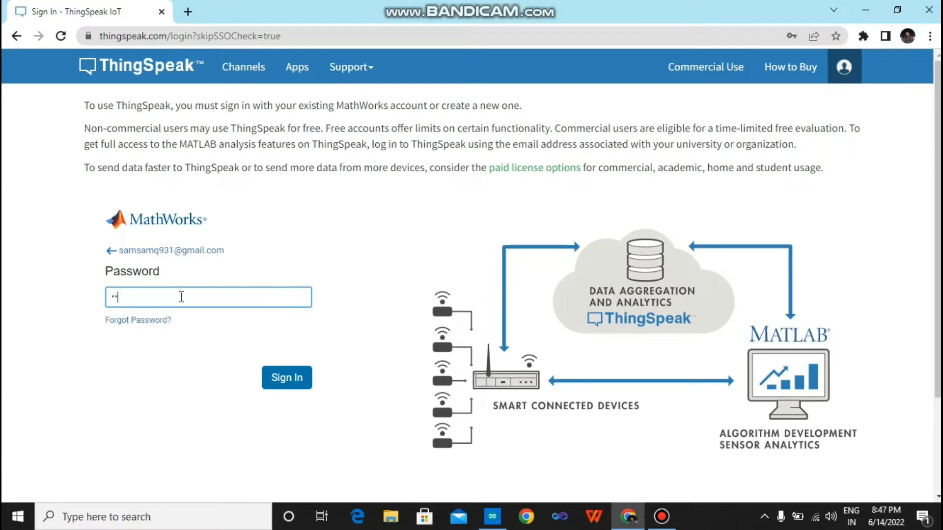
{"action": "type", "text": "••••"}
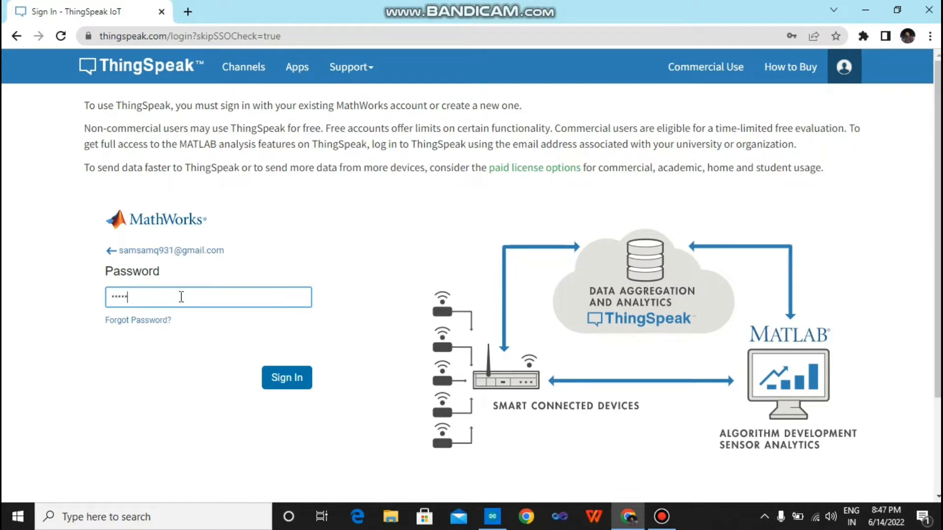
{"action": "type", "text": "•••"}
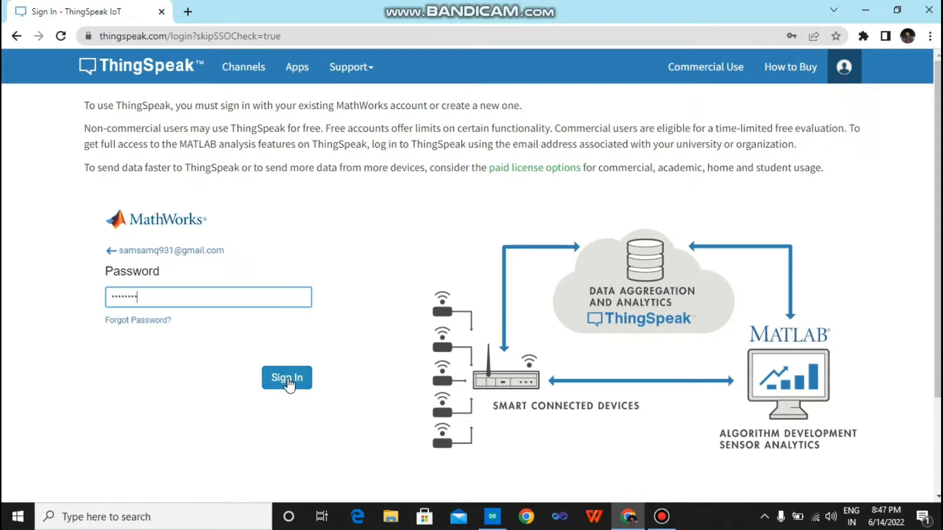
{"action": "left_click", "coordinate": [287, 377]}
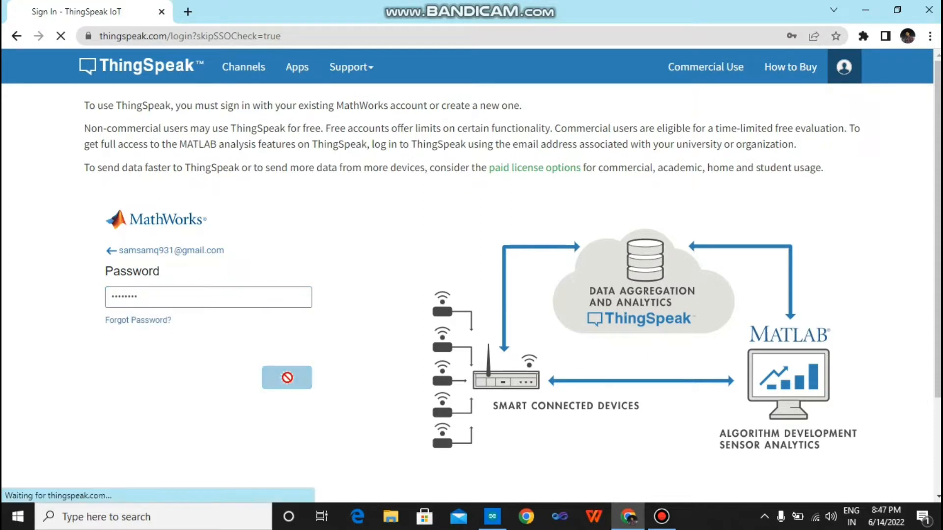
Recover from the 'Unable to access' error via the log-in link and land on the empty My Channels page.
{"action": "left_click", "coordinate": [286, 377]}
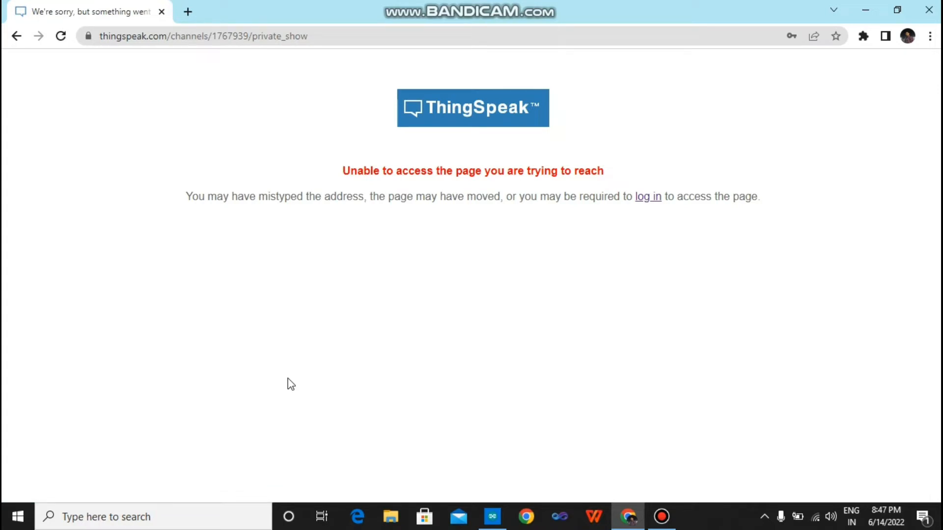
{"action": "left_click", "coordinate": [647, 196]}
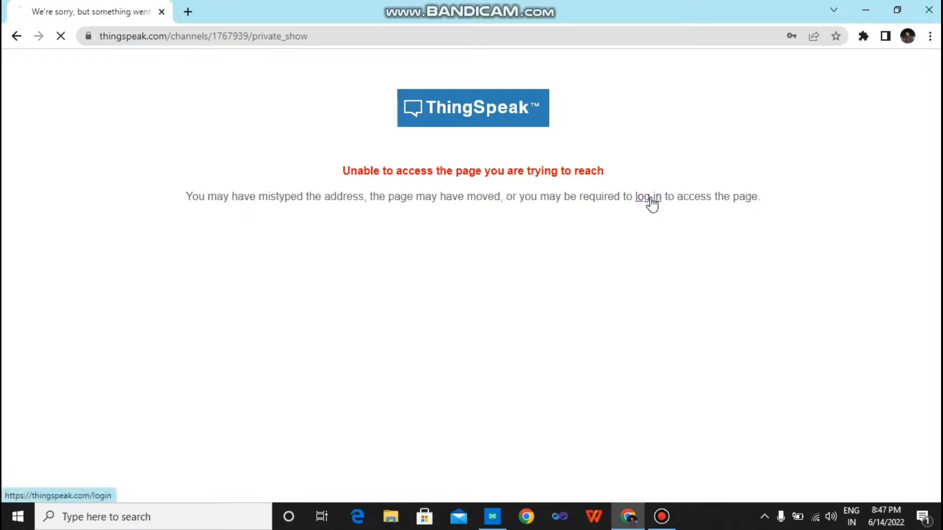
{"action": "left_click", "coordinate": [647, 196]}
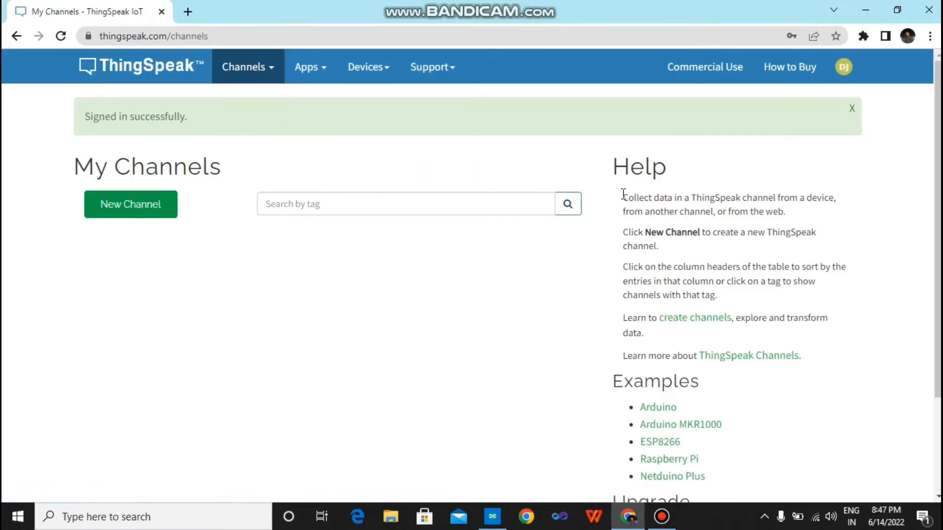
{"action": "mouse_move", "coordinate": [143, 215]}
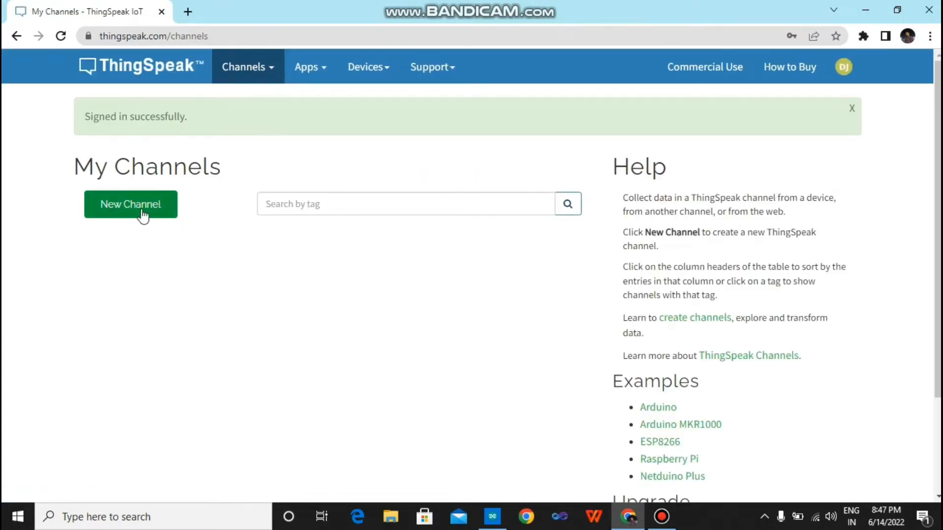
{"action": "mouse_move", "coordinate": [159, 252]}
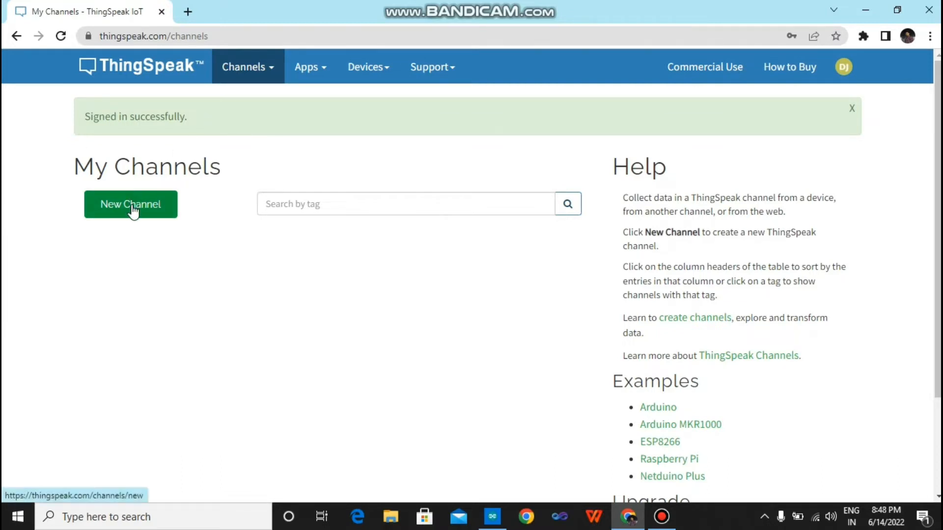
Start a new channel named 'Food monitering system'.
{"action": "left_click", "coordinate": [131, 204]}
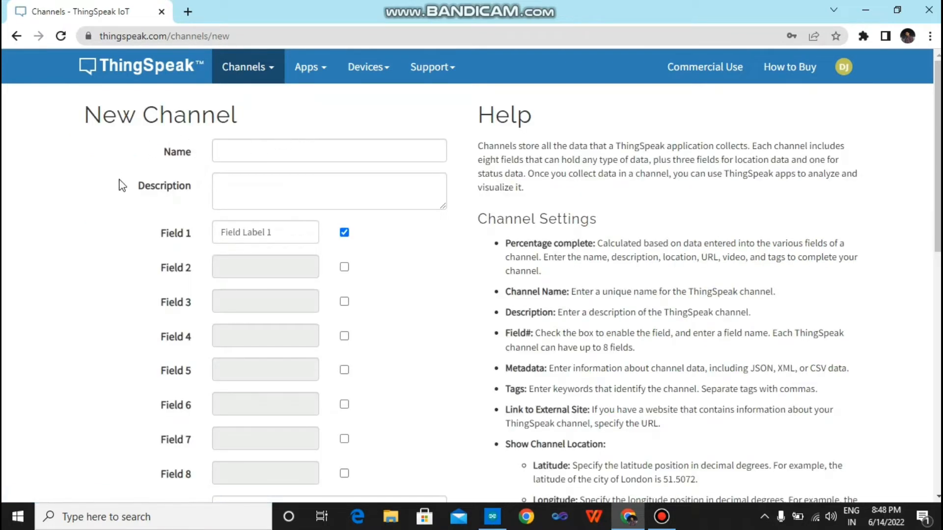
{"action": "left_click", "coordinate": [329, 151]}
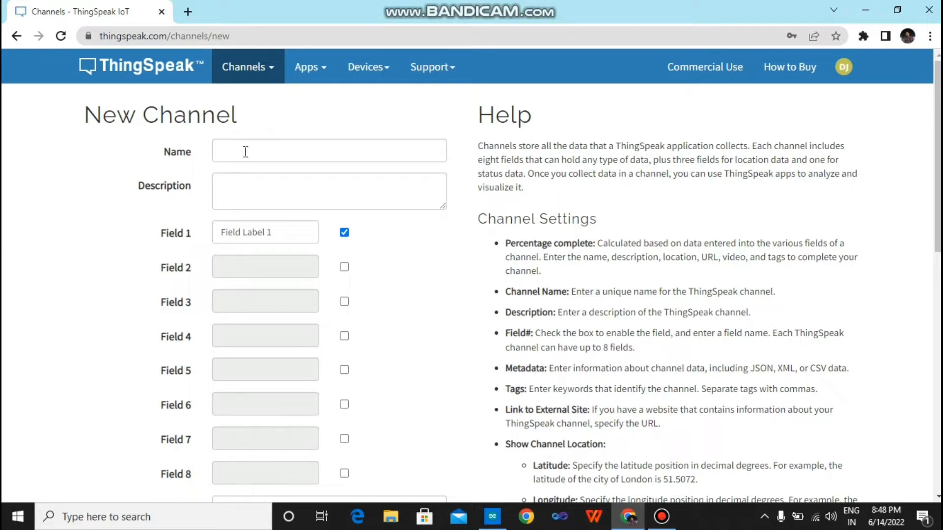
{"action": "left_click", "coordinate": [329, 151]}
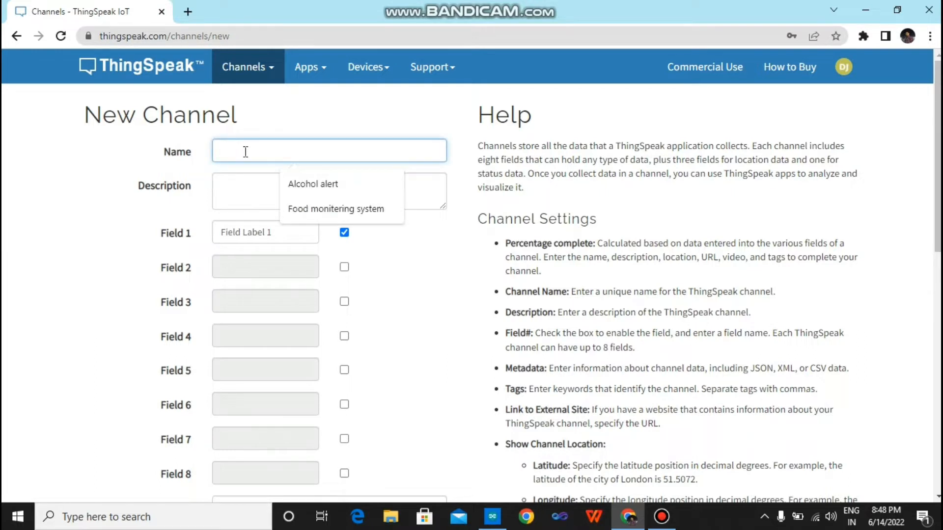
{"action": "left_click", "coordinate": [336, 208]}
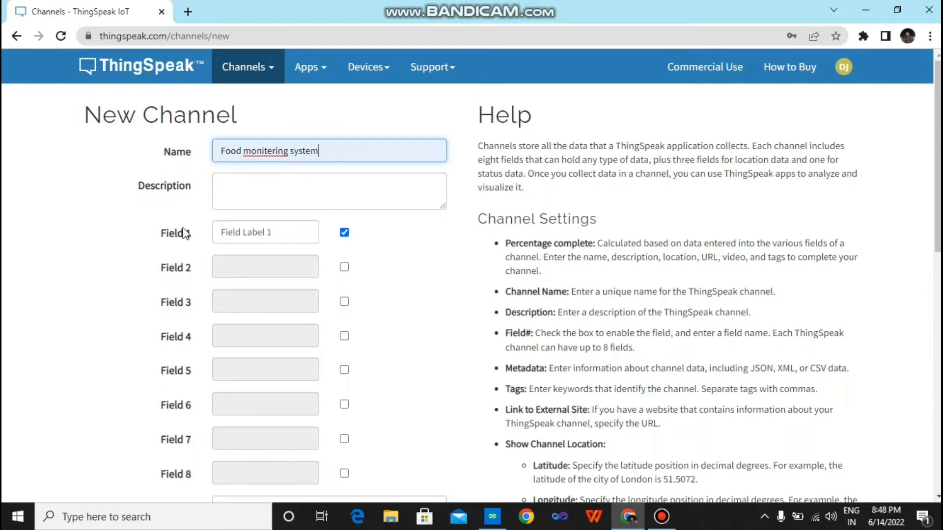
{"action": "mouse_move", "coordinate": [426, 264]}
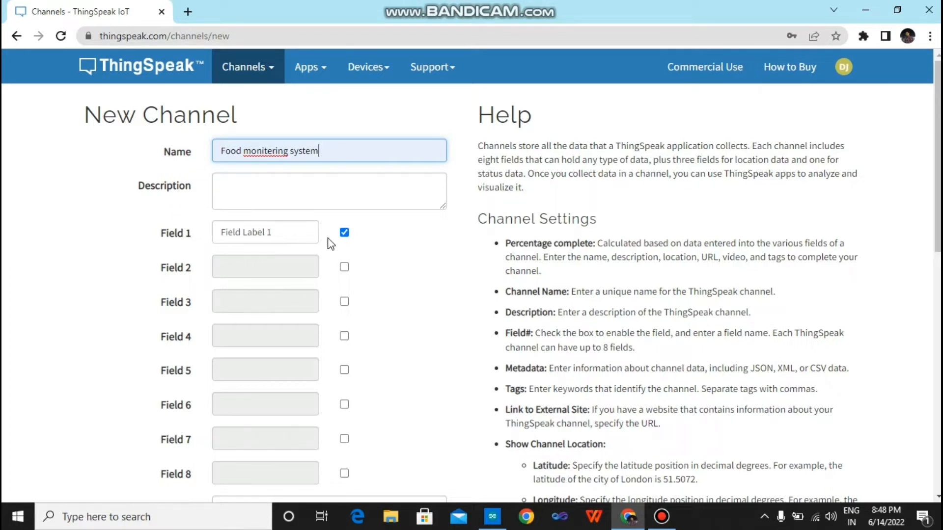
Label and enable Fields 1–4 as LDR, MQ-3, Temperature and Humidity.
{"action": "left_click", "coordinate": [264, 232]}
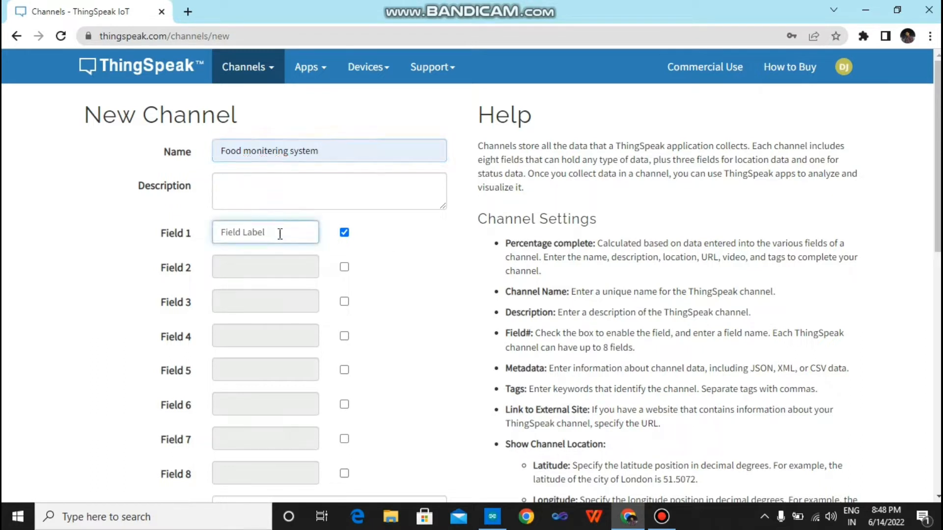
{"action": "left_click", "coordinate": [264, 233]}
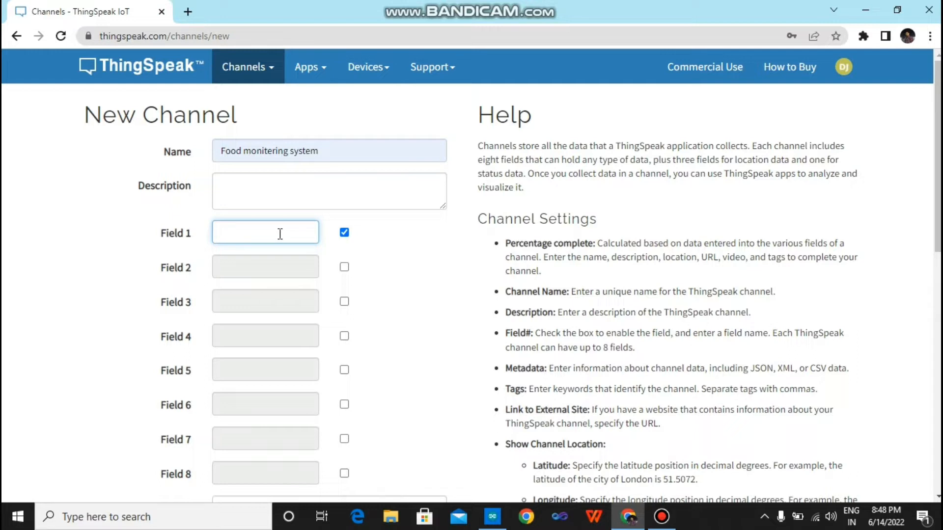
{"action": "type", "text": "LDR"}
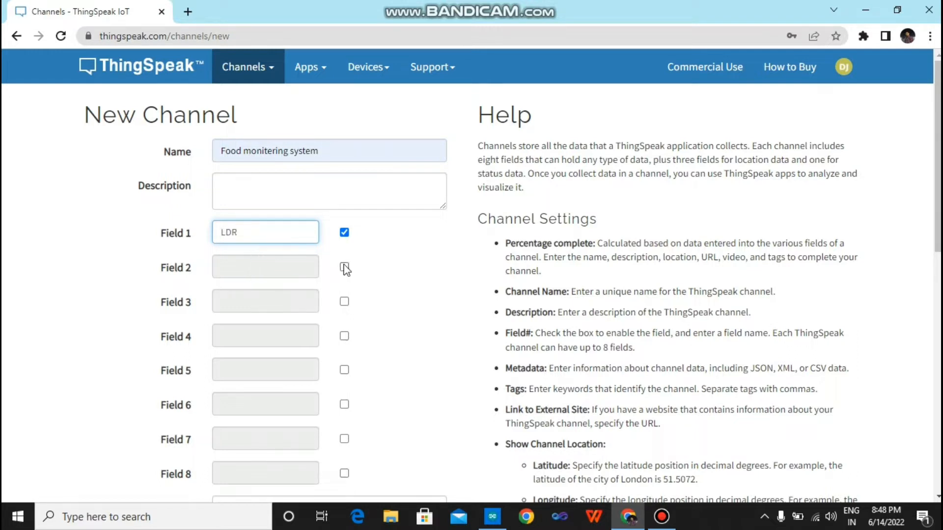
{"action": "left_click", "coordinate": [344, 267]}
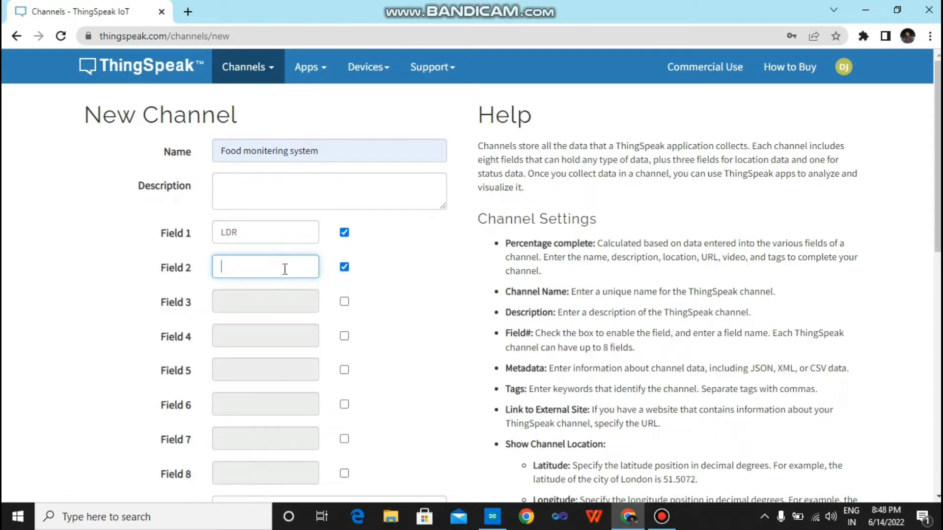
{"action": "type", "text": "MQ"}
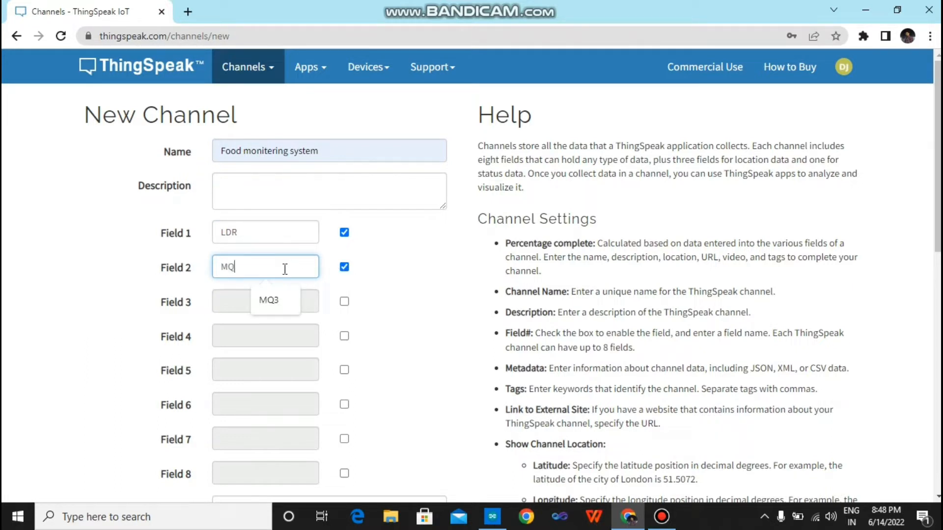
{"action": "type", "text": "-3"}
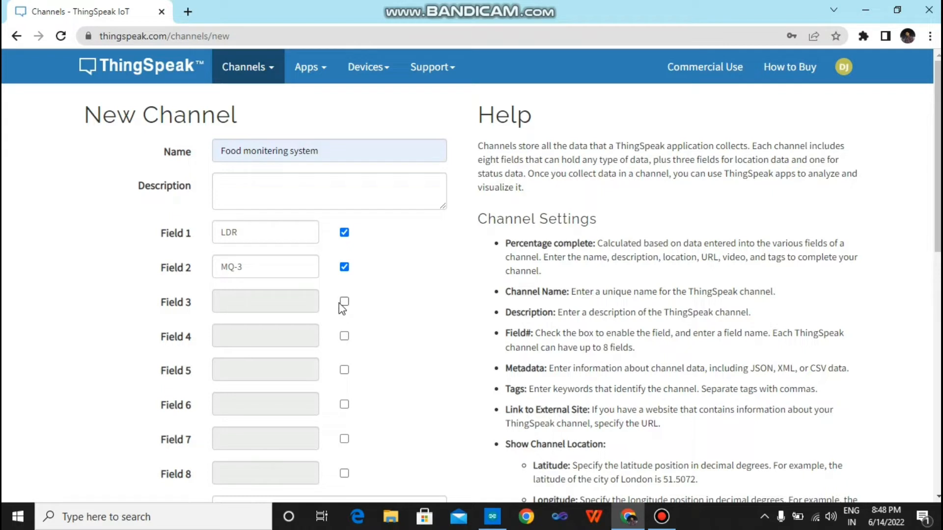
{"action": "left_click", "coordinate": [344, 301]}
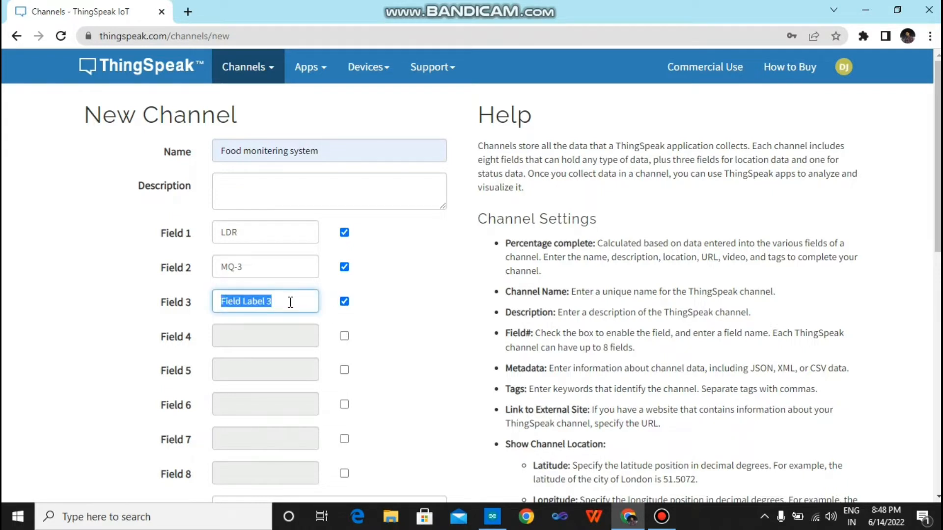
{"action": "type", "text": "T"}
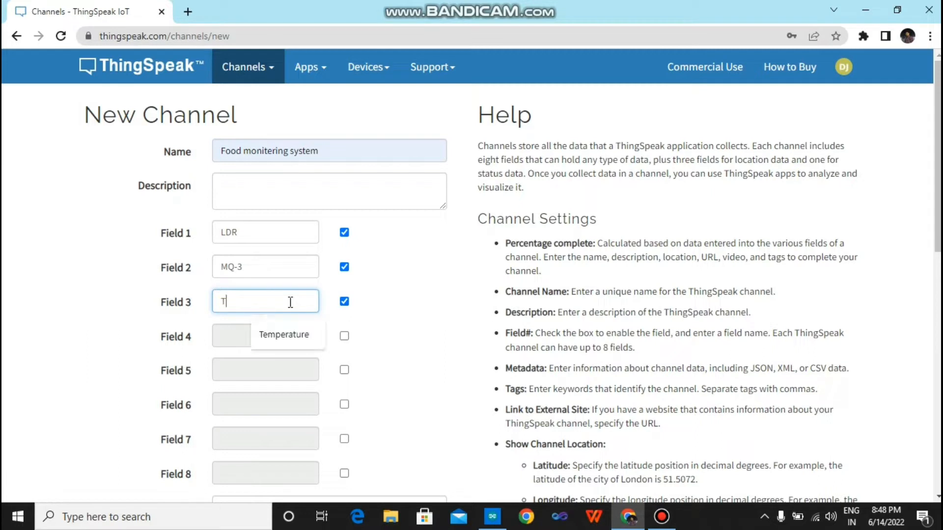
{"action": "type", "text": "ep"}
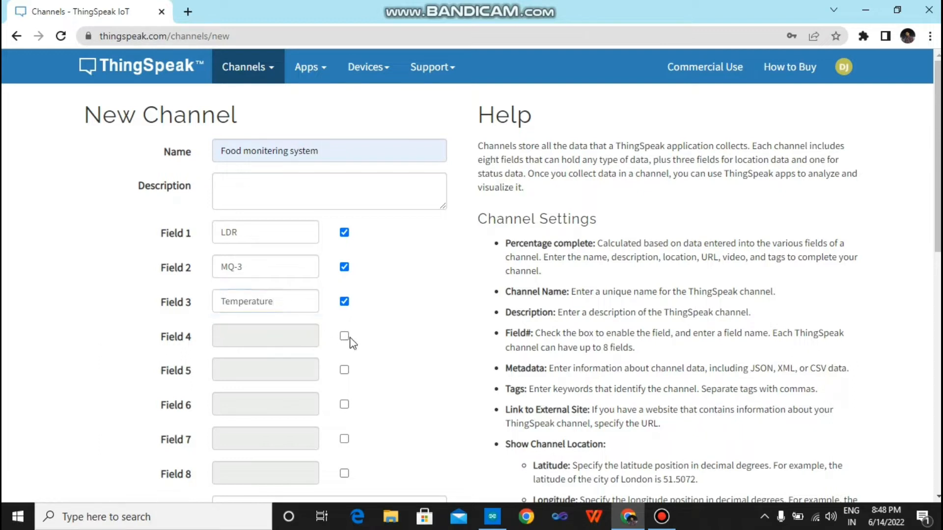
{"action": "left_click", "coordinate": [344, 336]}
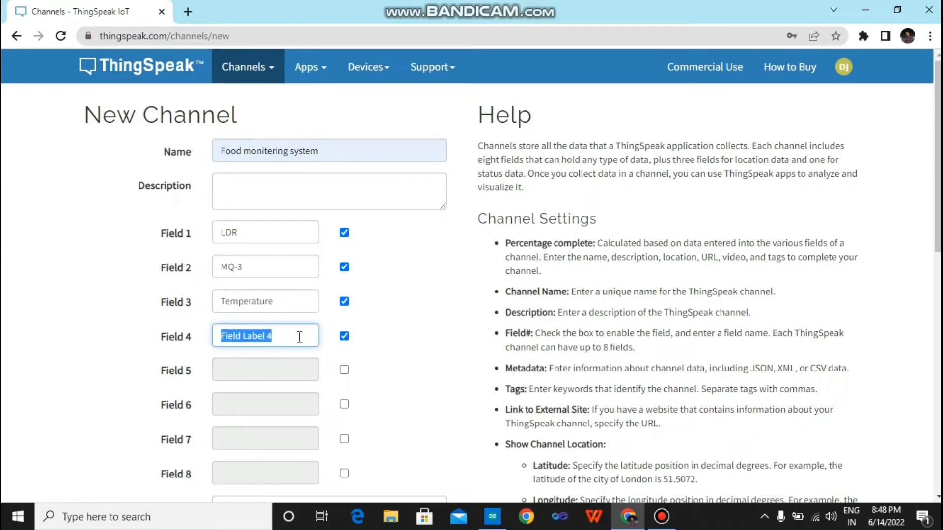
{"action": "type", "text": "H"}
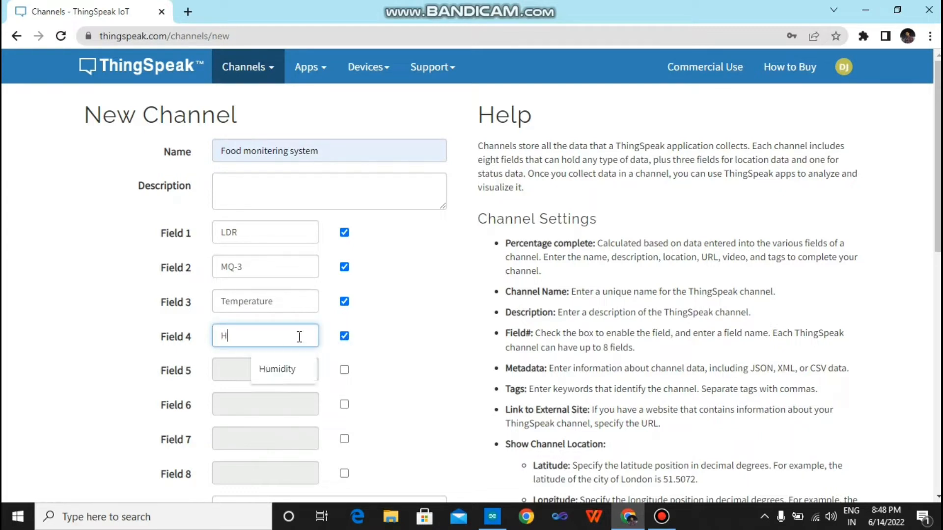
{"action": "type", "text": "umidity"}
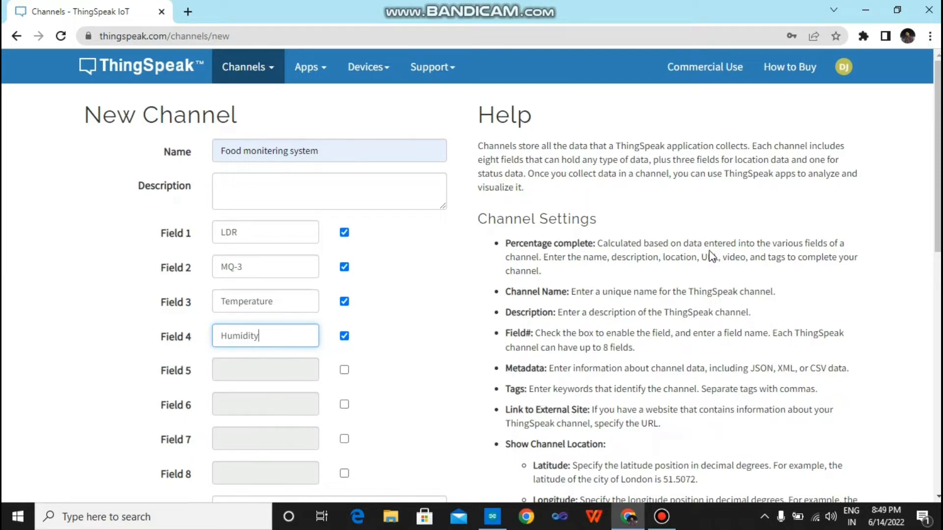
{"action": "scroll", "scroll_direction": "down", "scroll_amount": 3}
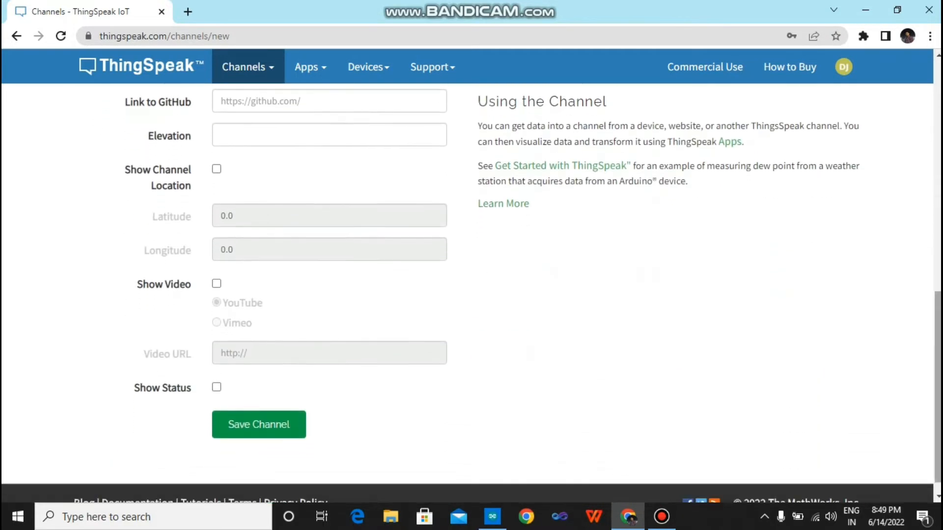
Save the Food monitering system channel (ID 1768263).
{"action": "left_click", "coordinate": [259, 424]}
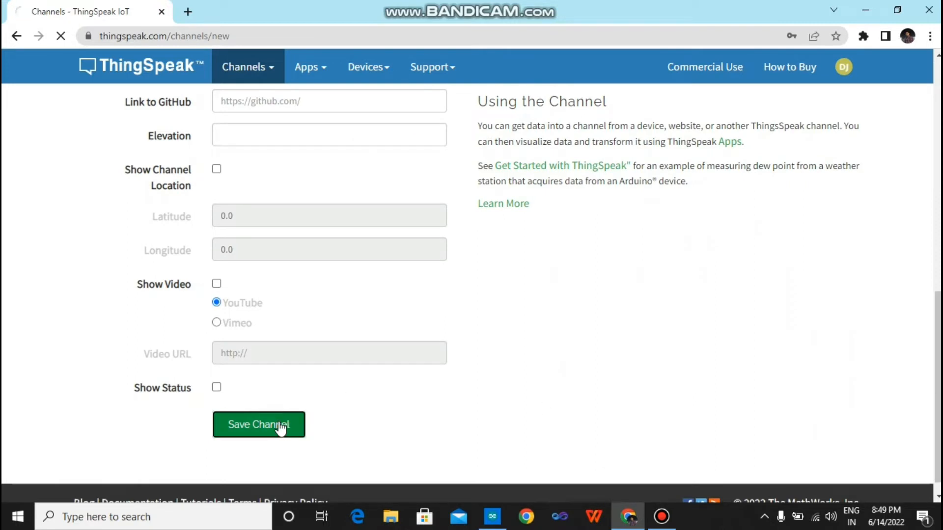
{"action": "left_click", "coordinate": [258, 424]}
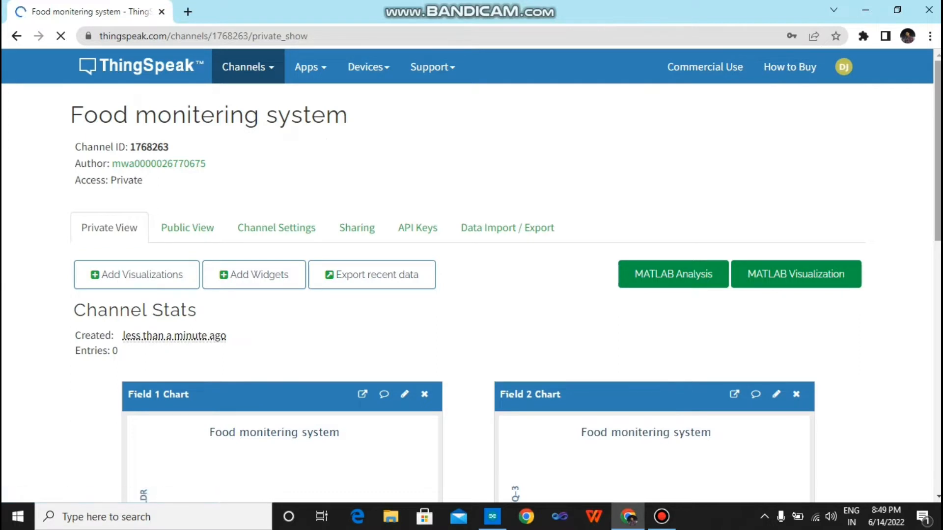
{"action": "scroll", "scroll_direction": "down", "scroll_amount": 3}
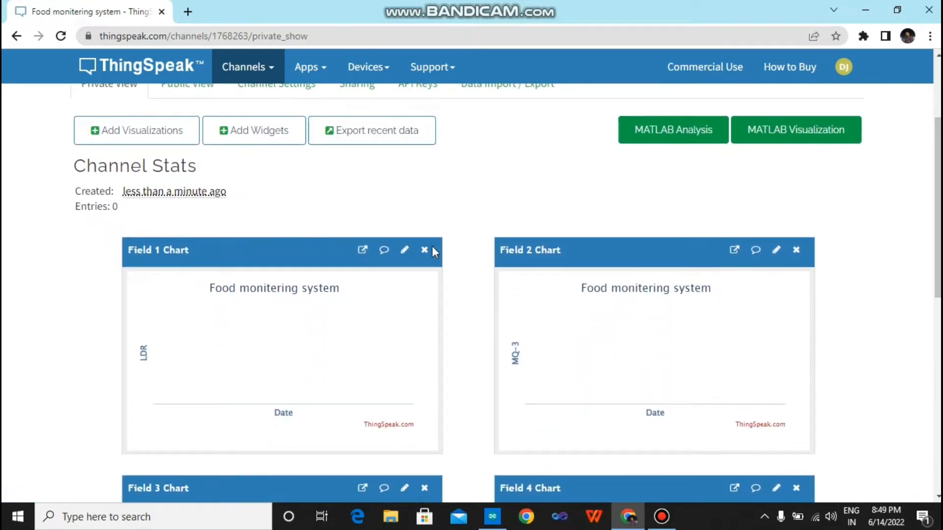
Remove the default field charts from the channel's private view.
{"action": "left_click", "coordinate": [424, 251]}
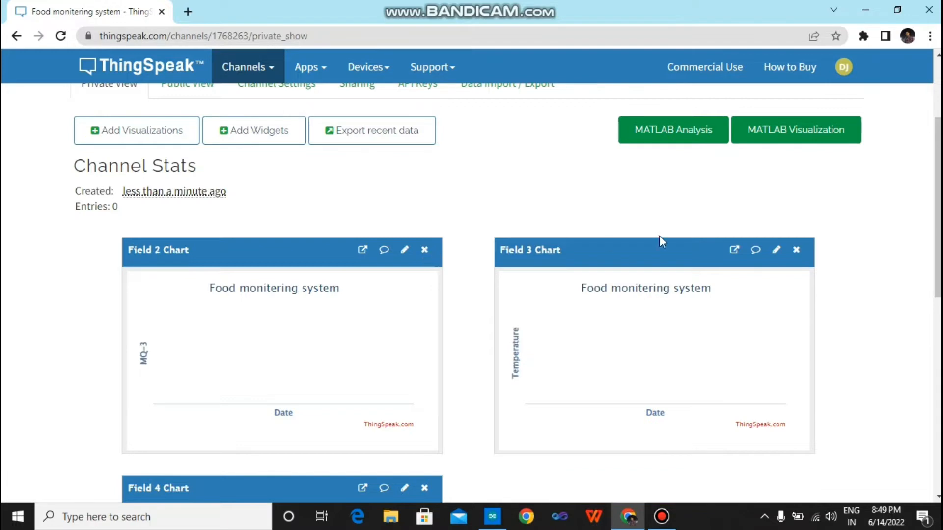
{"action": "left_click", "coordinate": [795, 250]}
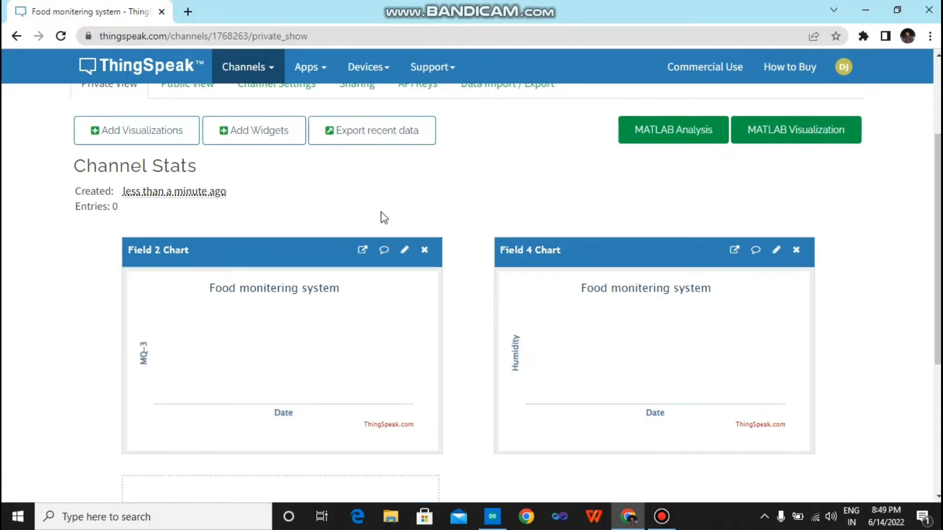
{"action": "left_click", "coordinate": [424, 250]}
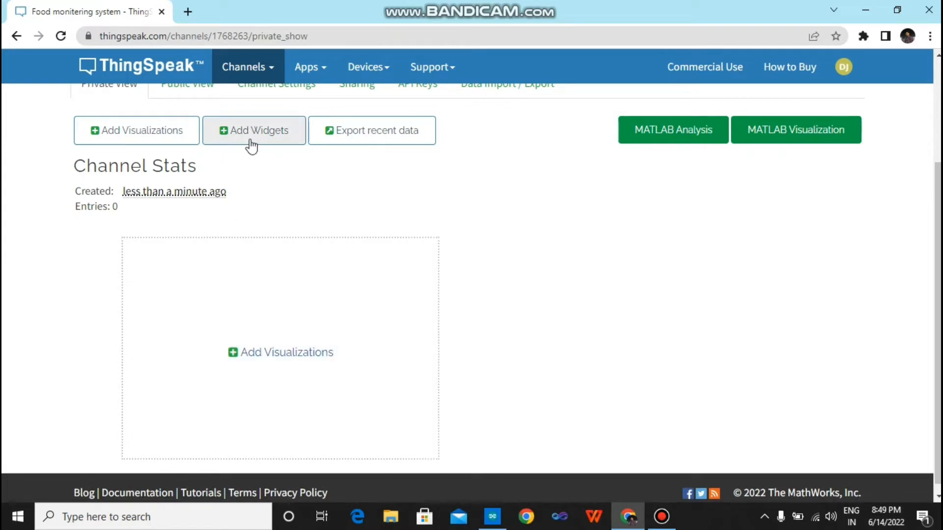
Add a Gauge widget and name it LDR.
{"action": "left_click", "coordinate": [254, 129]}
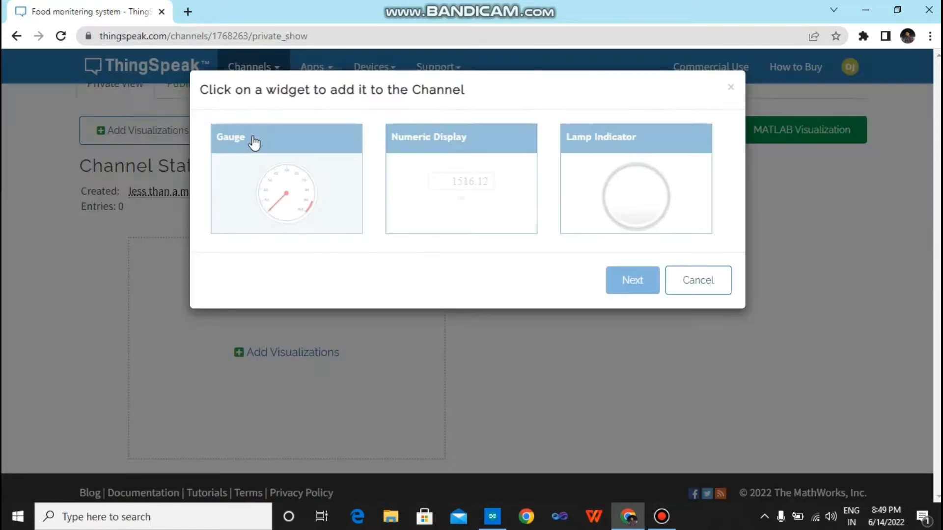
{"action": "mouse_move", "coordinate": [256, 167]}
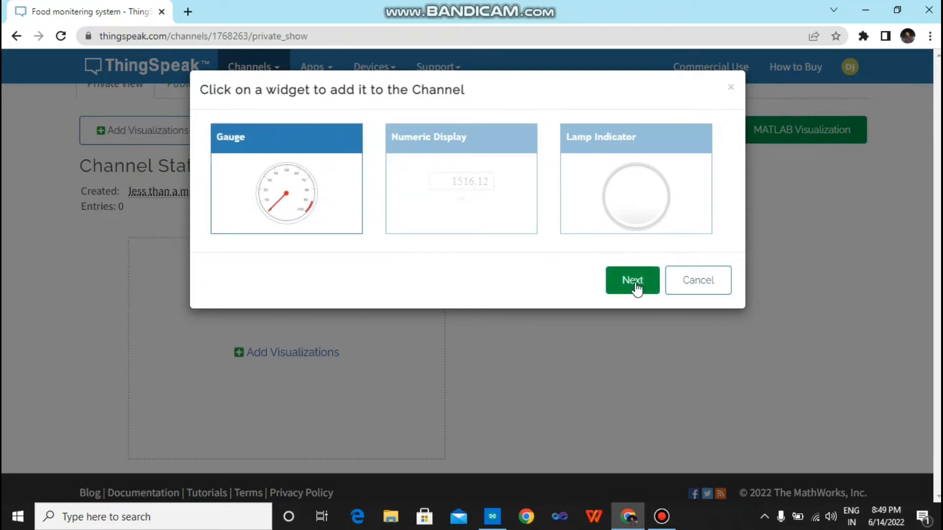
{"action": "left_click", "coordinate": [631, 279]}
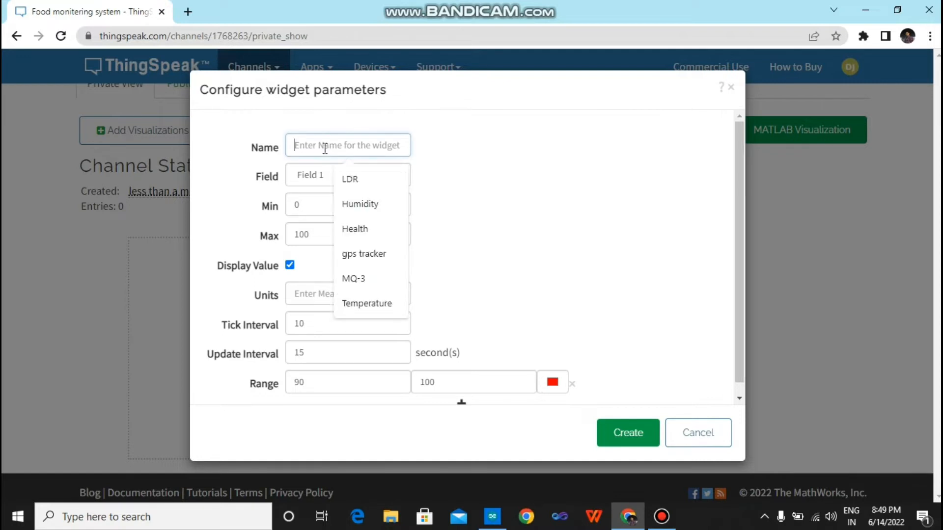
{"action": "type", "text": "LDR"}
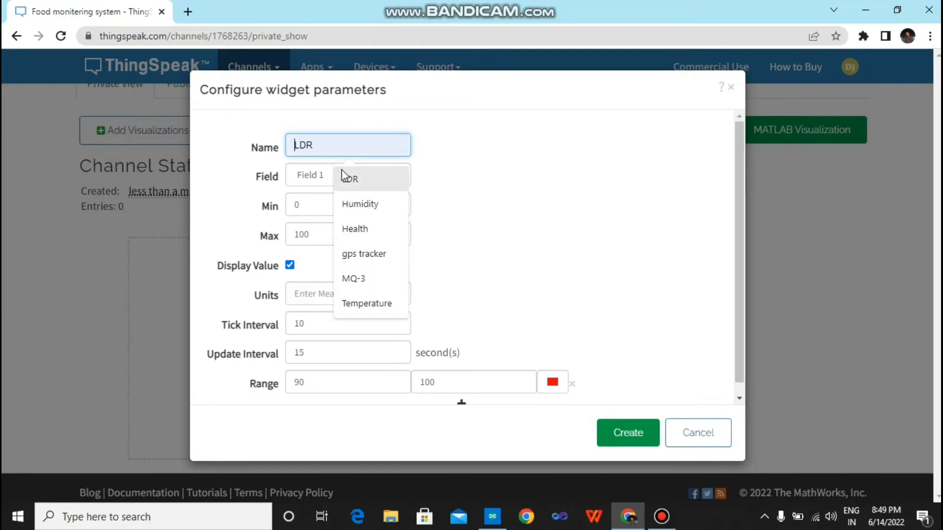
{"action": "left_click", "coordinate": [348, 175]}
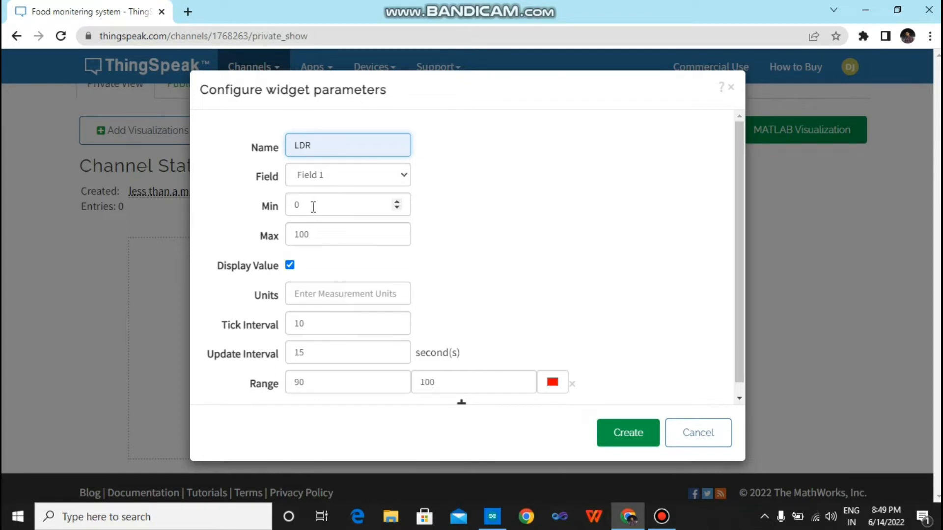
Set the LDR gauge maximum to 800 with a red range 600–800 and create it.
{"action": "left_click", "coordinate": [347, 205]}
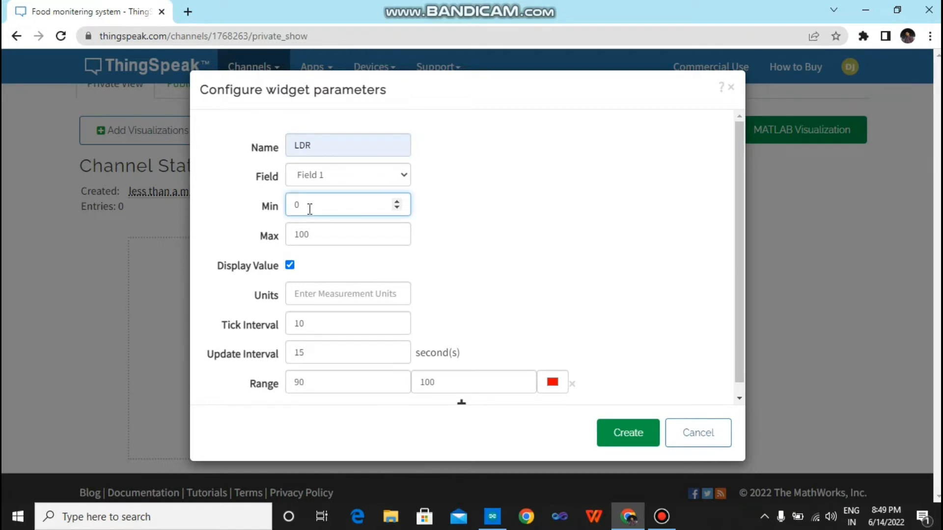
{"action": "left_click", "coordinate": [348, 234]}
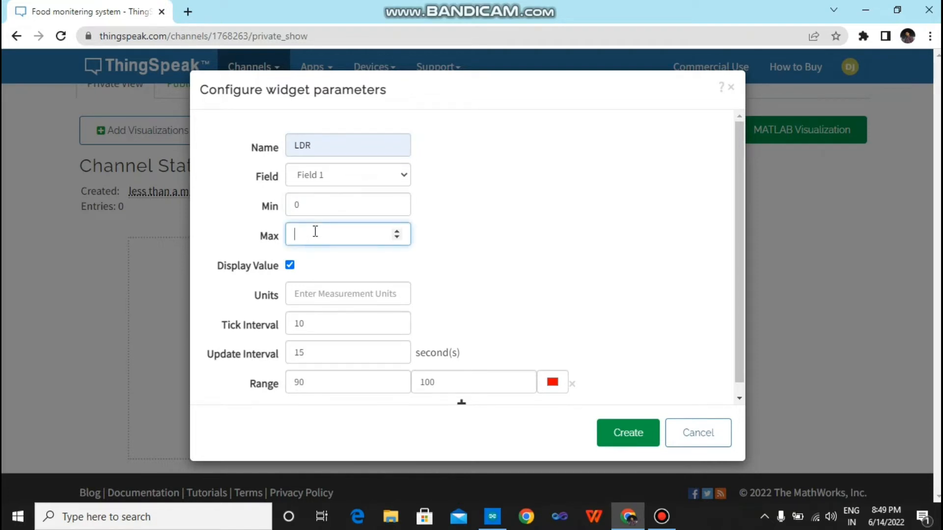
{"action": "type", "text": "800"}
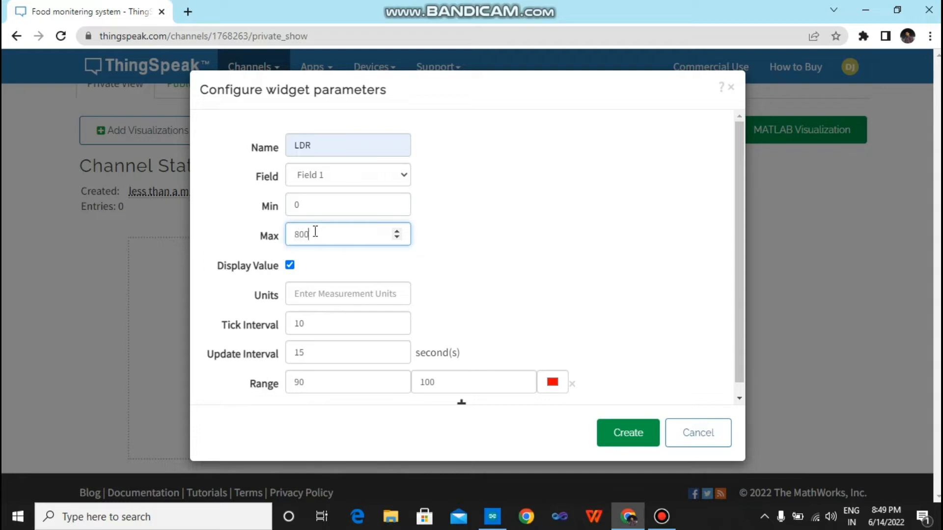
{"action": "mouse_move", "coordinate": [483, 382]}
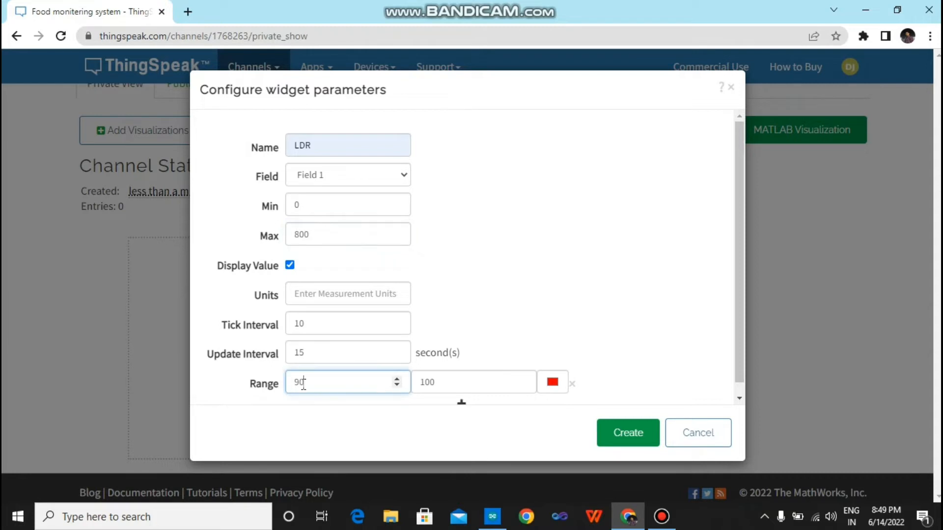
{"action": "type", "text": "6"}
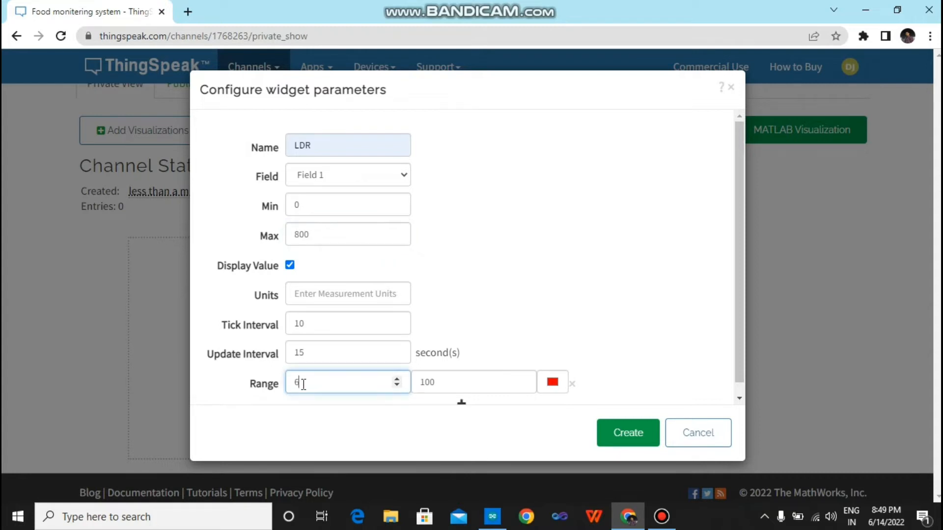
{"action": "type", "text": "00"}
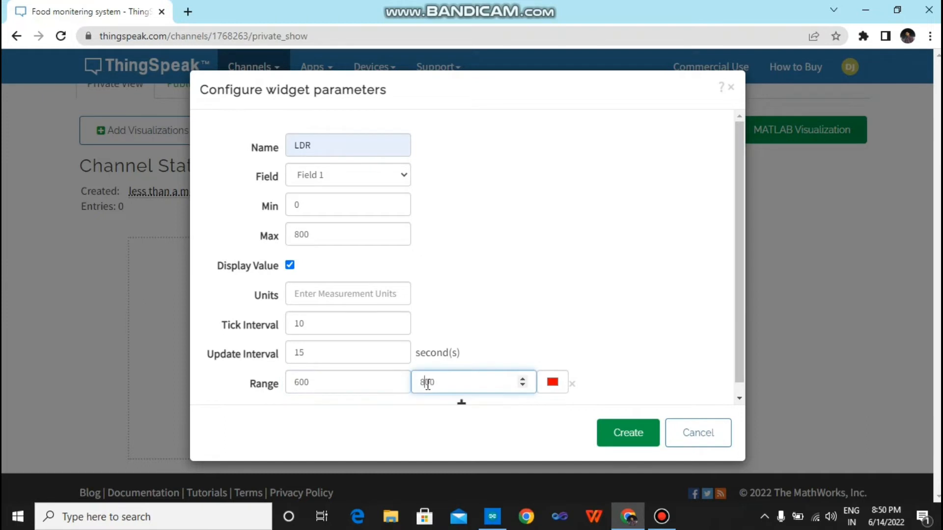
{"action": "left_click", "coordinate": [627, 433]}
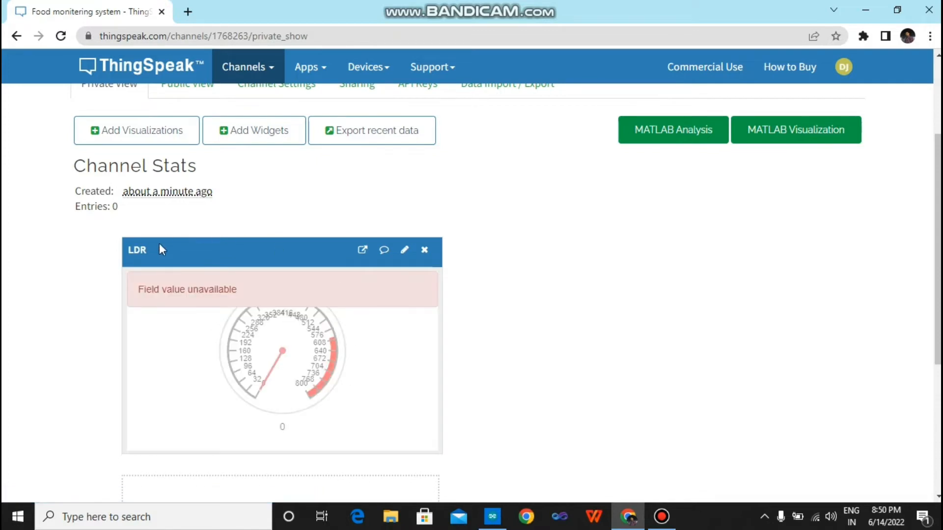
{"action": "mouse_move", "coordinate": [148, 312]}
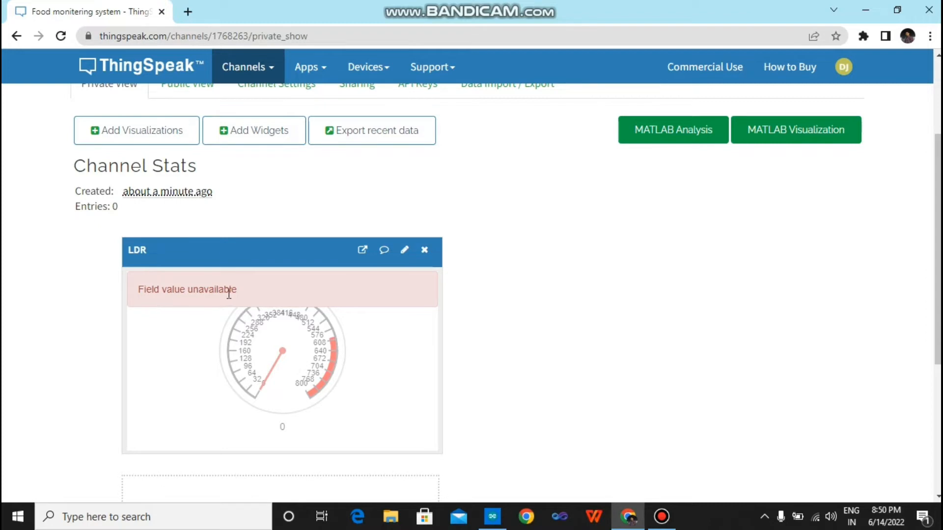
{"action": "mouse_move", "coordinate": [405, 251]}
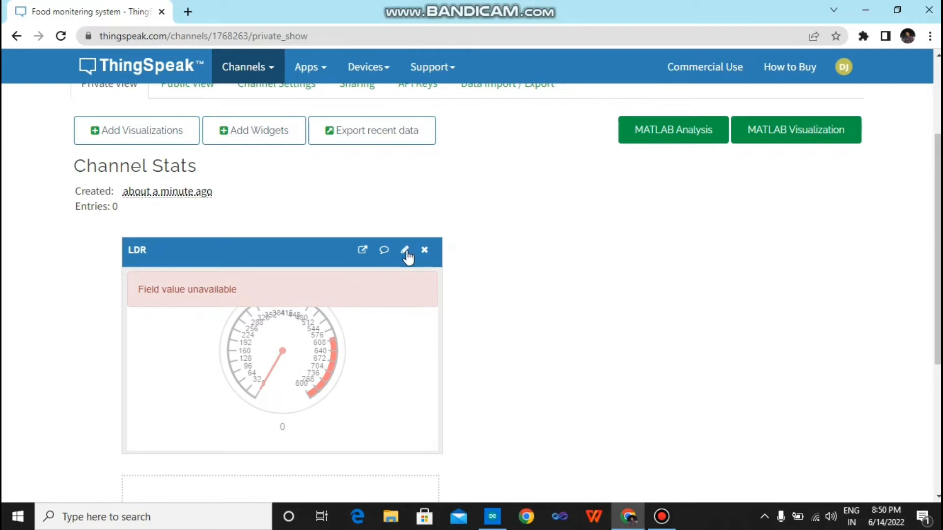
Re-save the LDR gauge options unchanged with Field 1 as its source, clearing the field warning.
{"action": "left_click", "coordinate": [405, 251]}
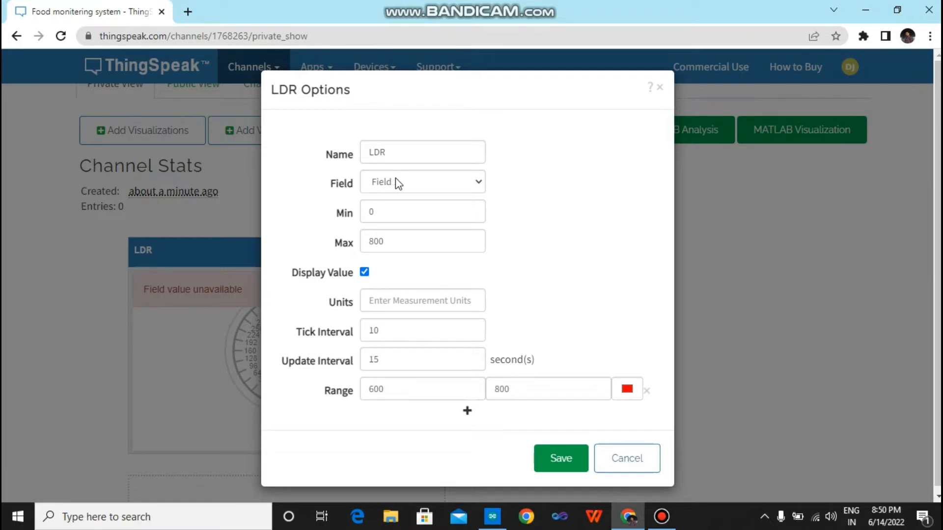
{"action": "left_click", "coordinate": [421, 181]}
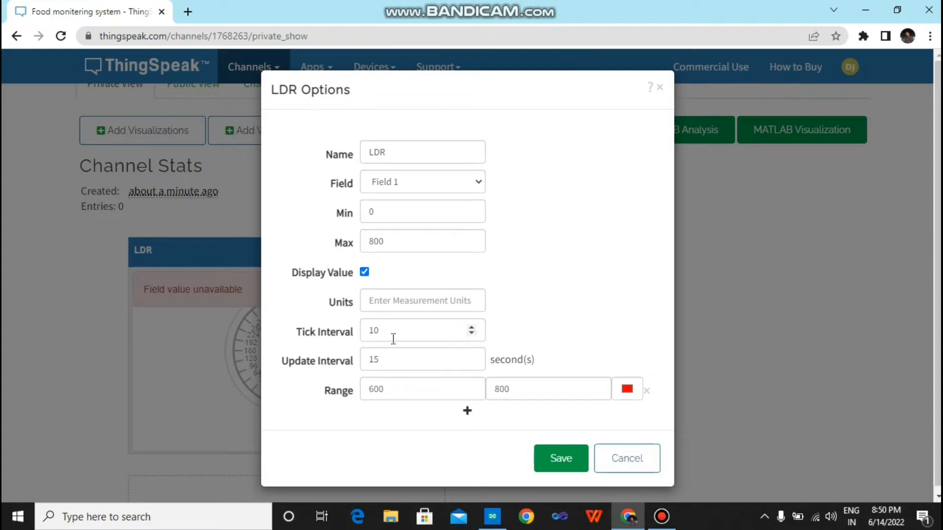
{"action": "mouse_move", "coordinate": [310, 355]}
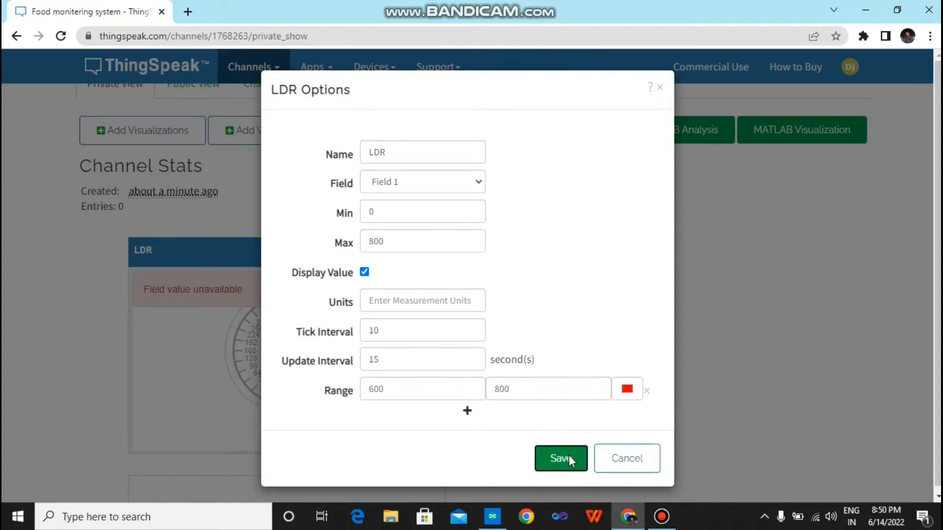
{"action": "left_click", "coordinate": [559, 459]}
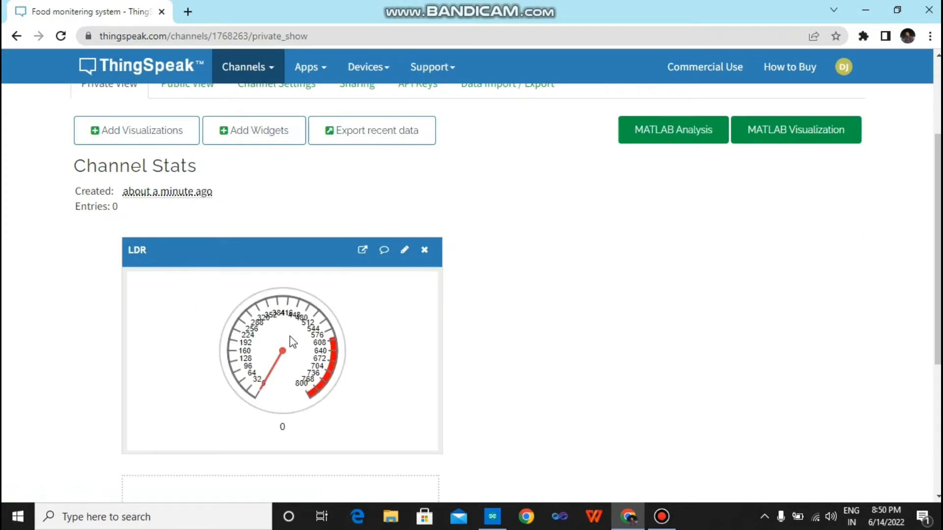
{"action": "mouse_move", "coordinate": [253, 130]}
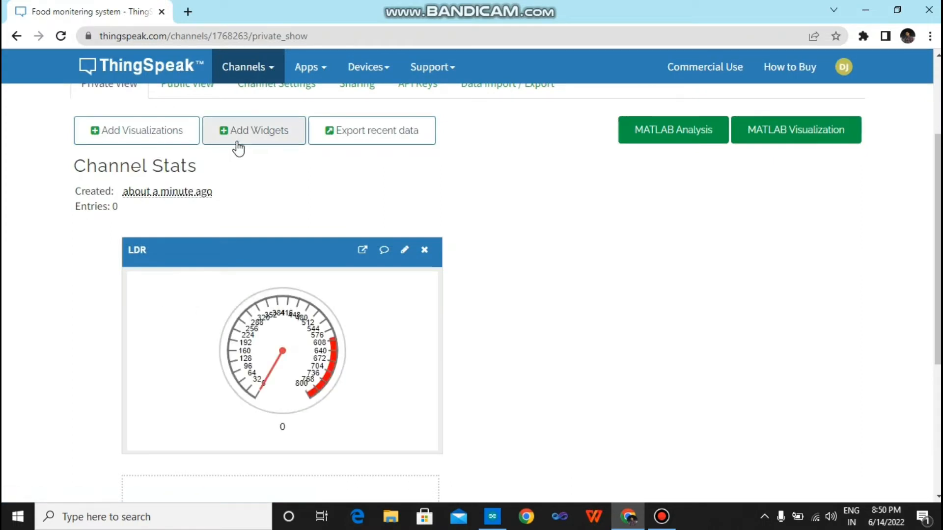
Add a Gauge widget named MQ-3 fed from Field 2.
{"action": "left_click", "coordinate": [253, 130]}
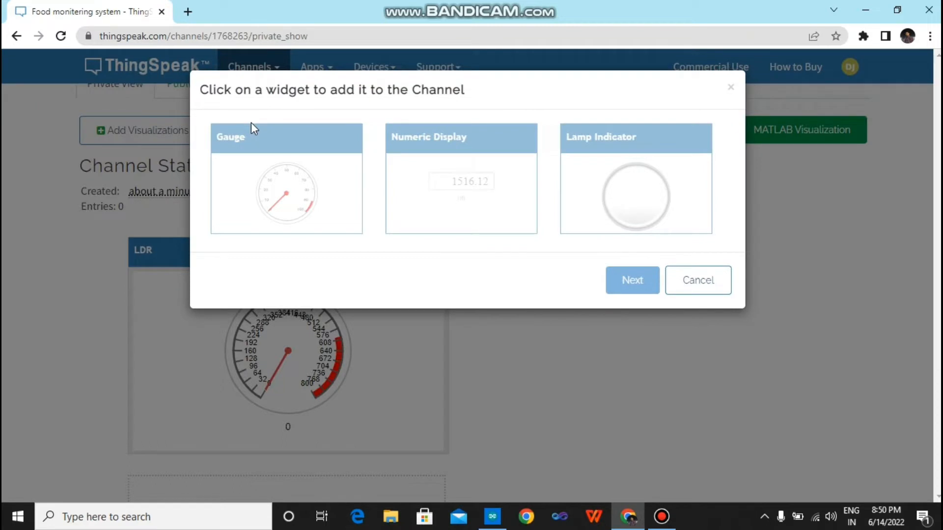
{"action": "left_click", "coordinate": [286, 139]}
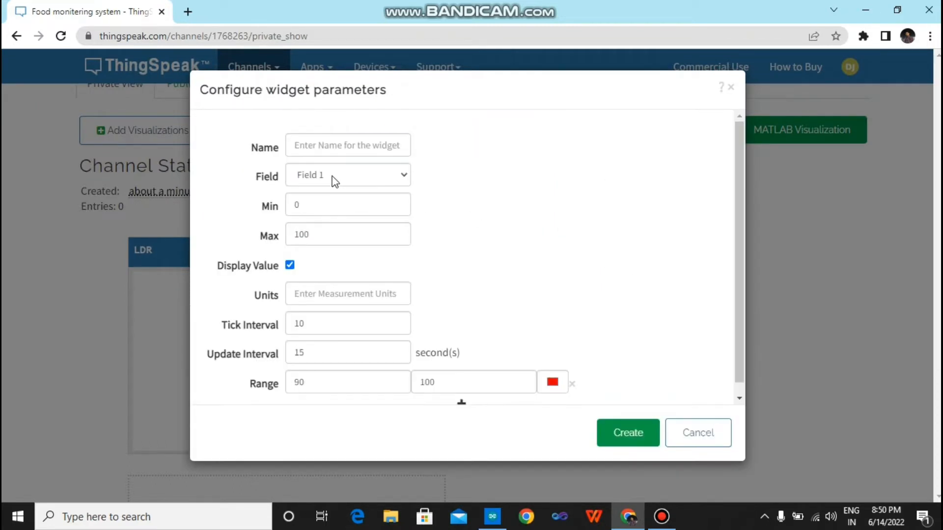
{"action": "left_click", "coordinate": [347, 175]}
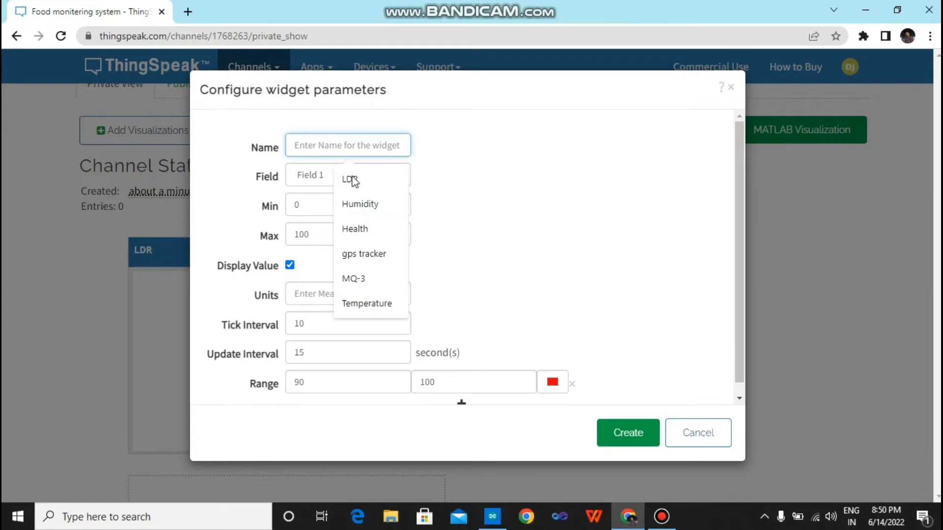
{"action": "type", "text": "MQ-3"}
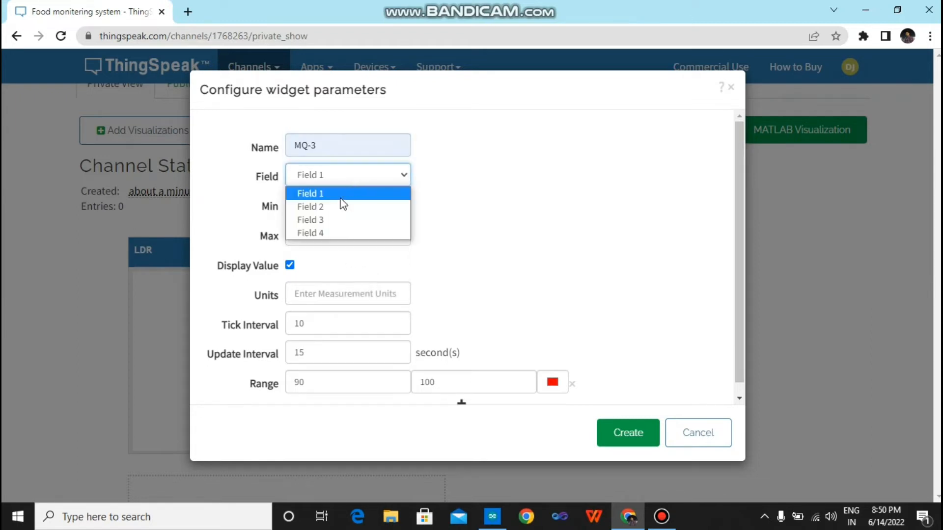
{"action": "left_click", "coordinate": [310, 206]}
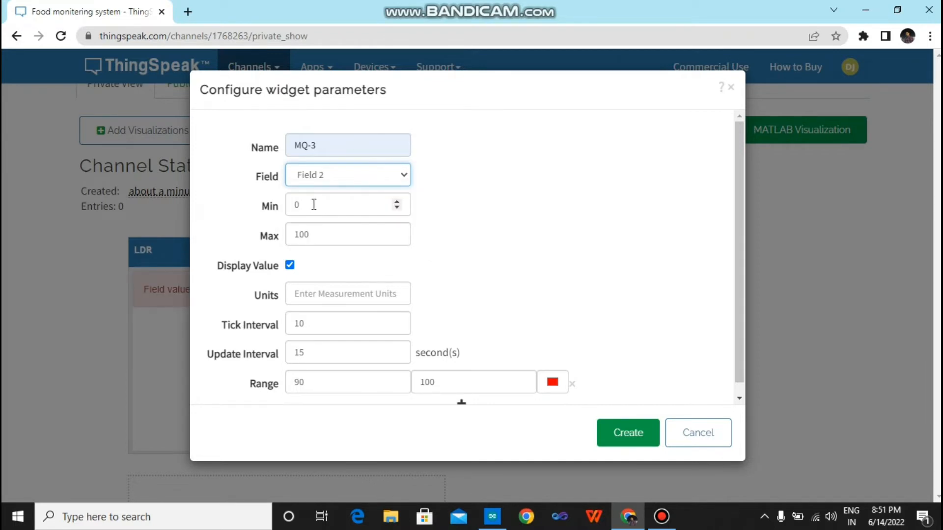
Set the MQ-3 gauge maximum to 800 with a red range 500–800 and create it.
{"action": "left_click", "coordinate": [347, 205]}
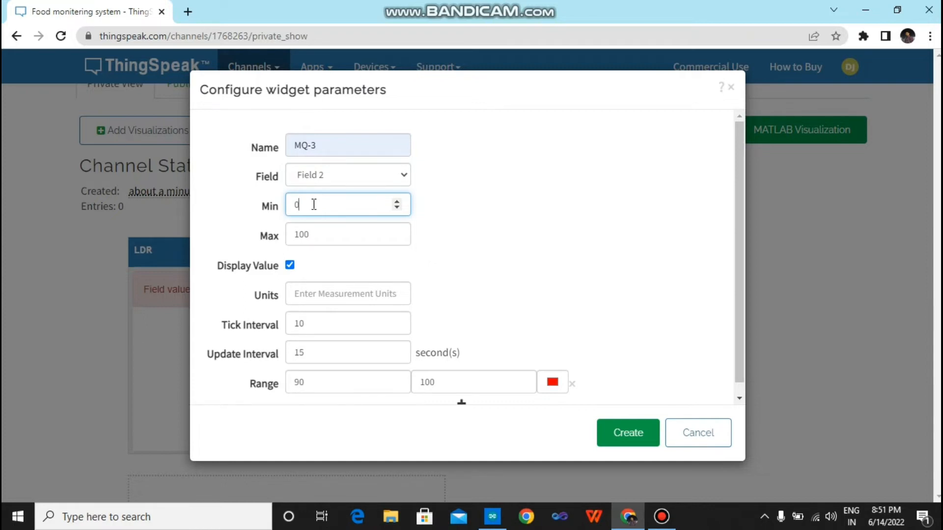
{"action": "left_click", "coordinate": [348, 234]}
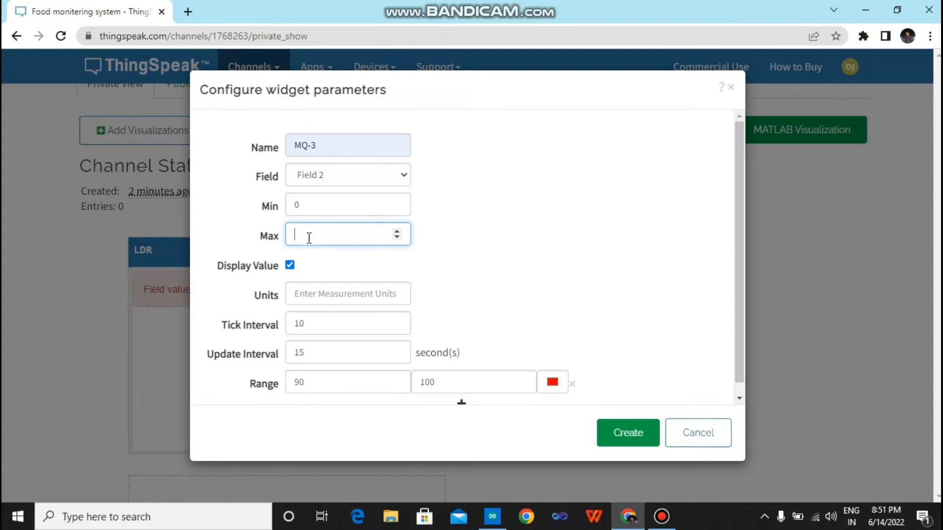
{"action": "type", "text": "800"}
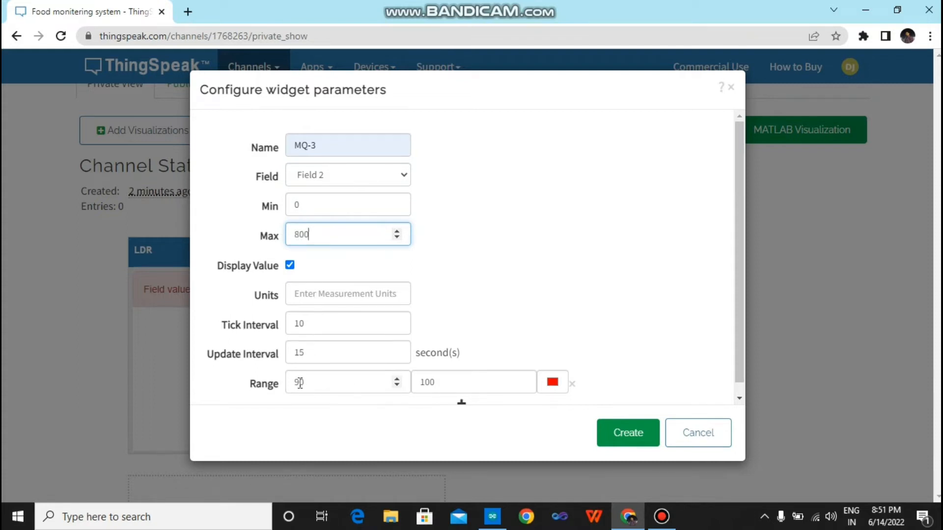
{"action": "left_click", "coordinate": [343, 382]}
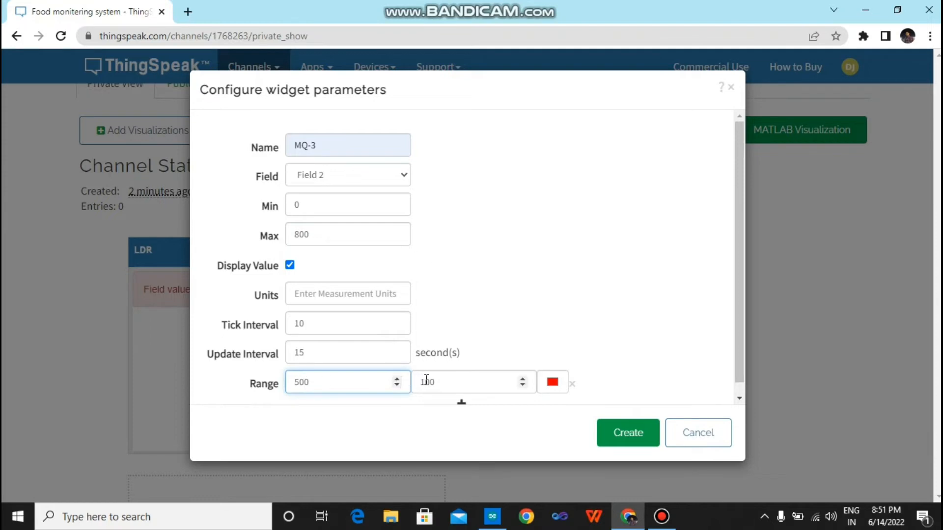
{"action": "left_click", "coordinate": [474, 382]}
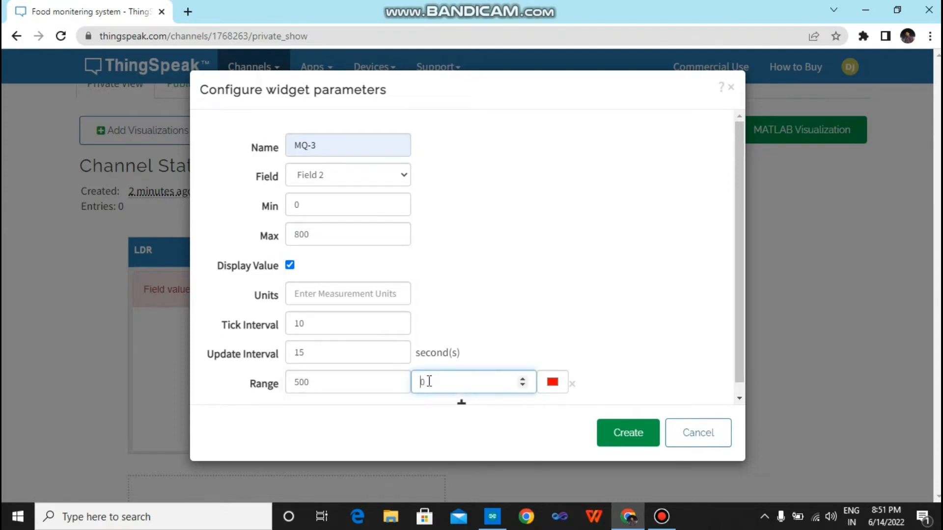
{"action": "type", "text": "800"}
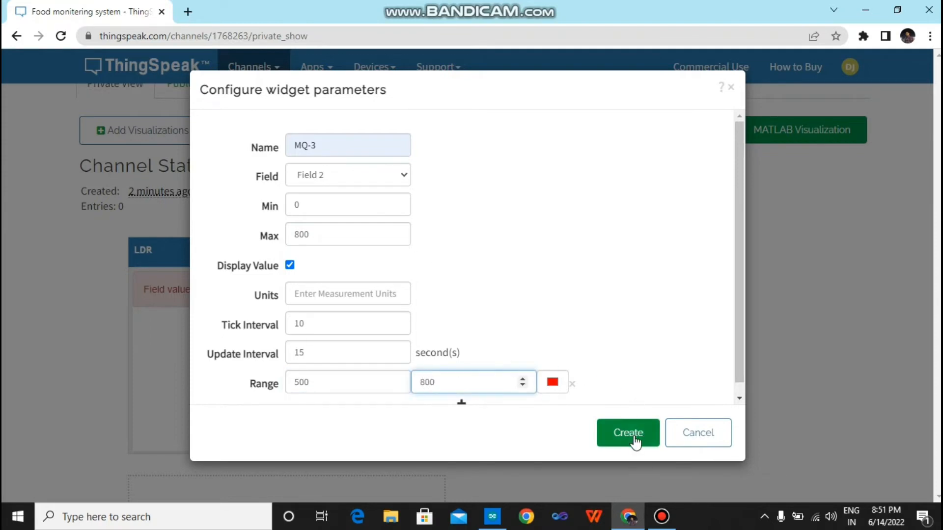
{"action": "left_click", "coordinate": [628, 433]}
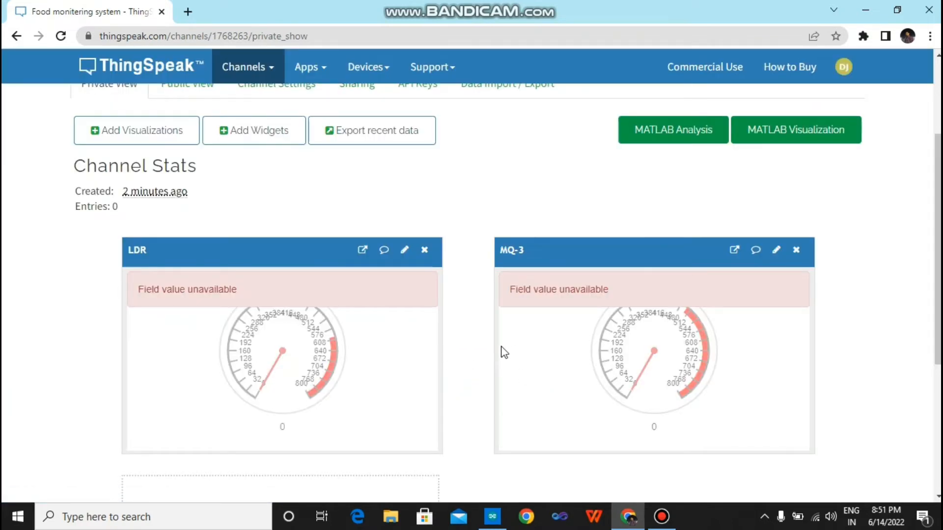
{"action": "mouse_move", "coordinate": [537, 375]}
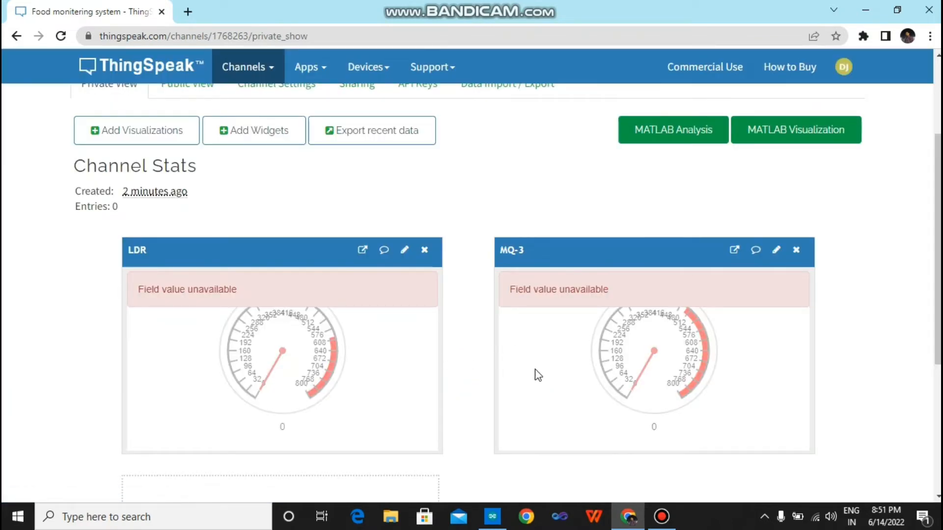
{"action": "mouse_move", "coordinate": [241, 138]}
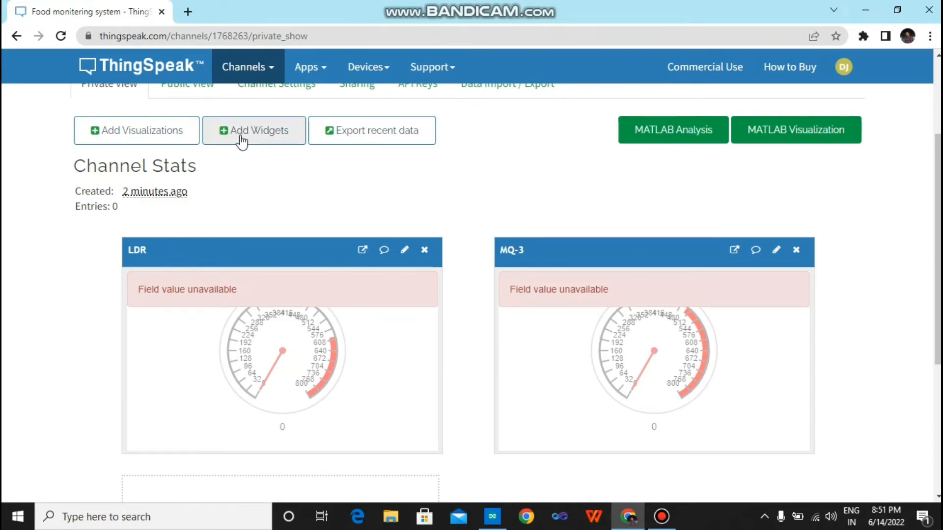
{"action": "left_click", "coordinate": [254, 129]}
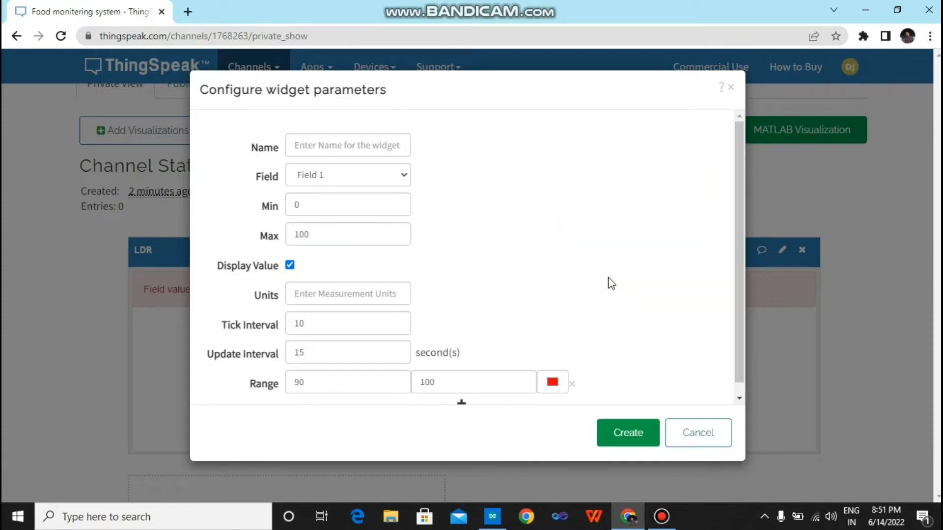
{"action": "type", "text": "Humidity"}
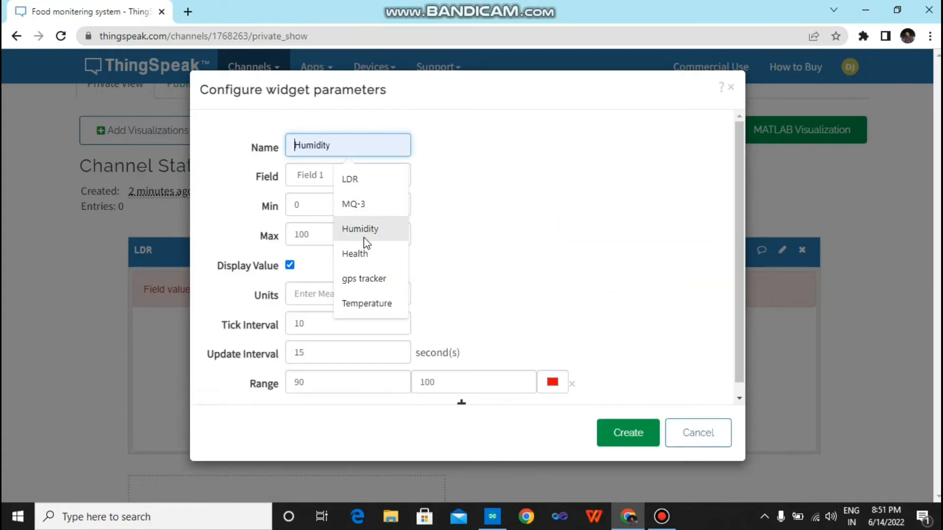
{"action": "left_click", "coordinate": [366, 303]}
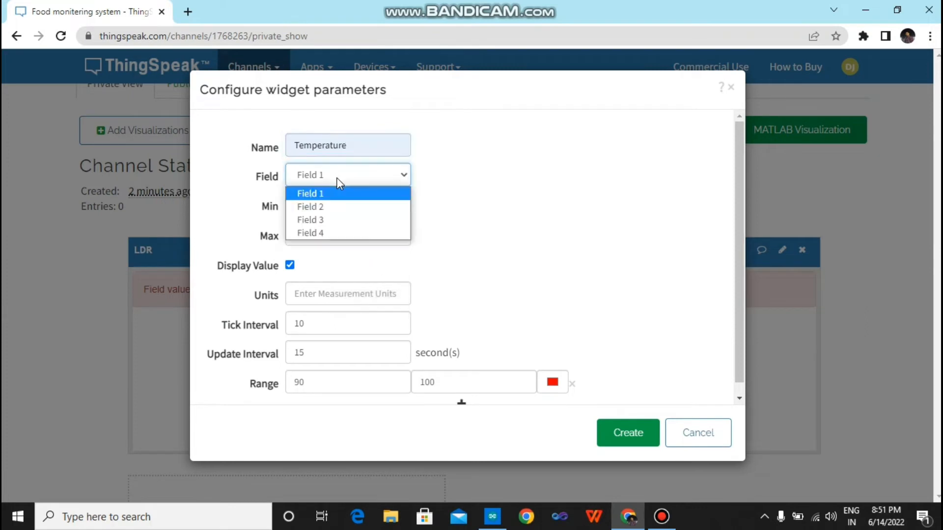
{"action": "left_click", "coordinate": [311, 219]}
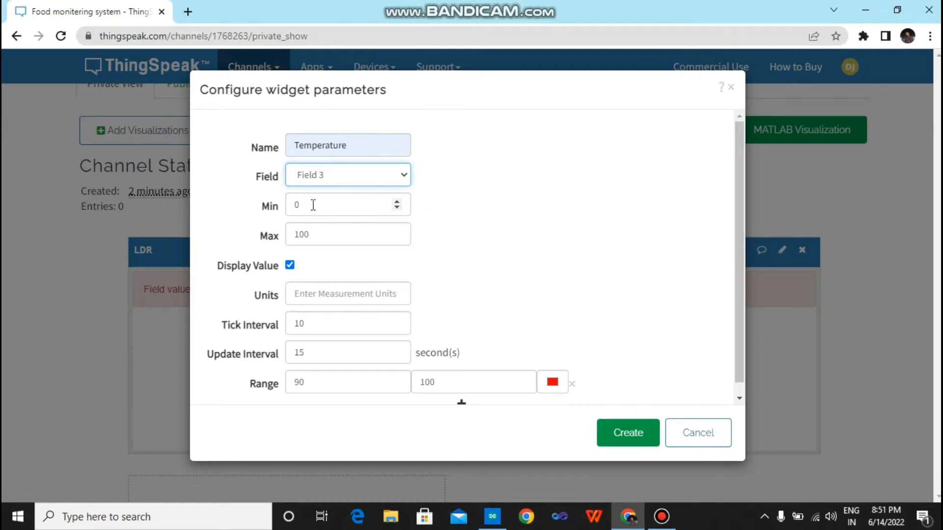
{"action": "mouse_move", "coordinate": [378, 353]}
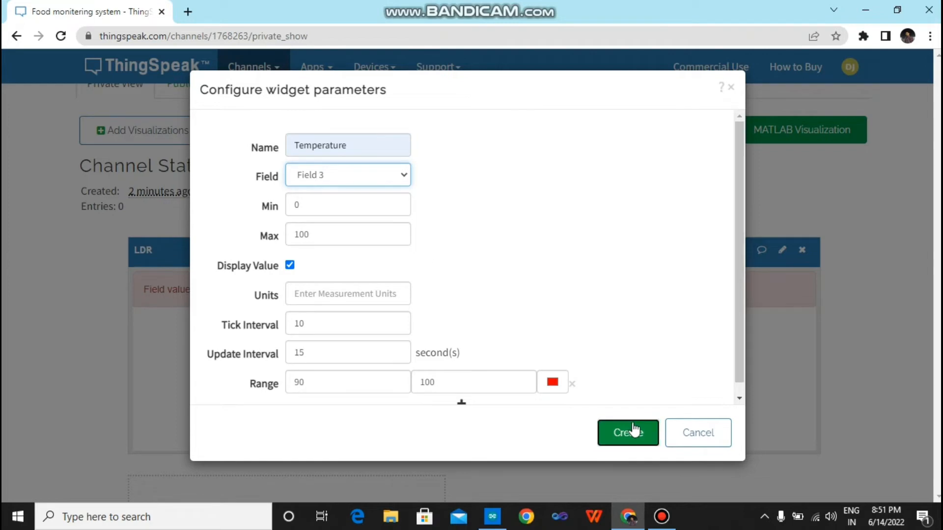
{"action": "left_click", "coordinate": [627, 433]}
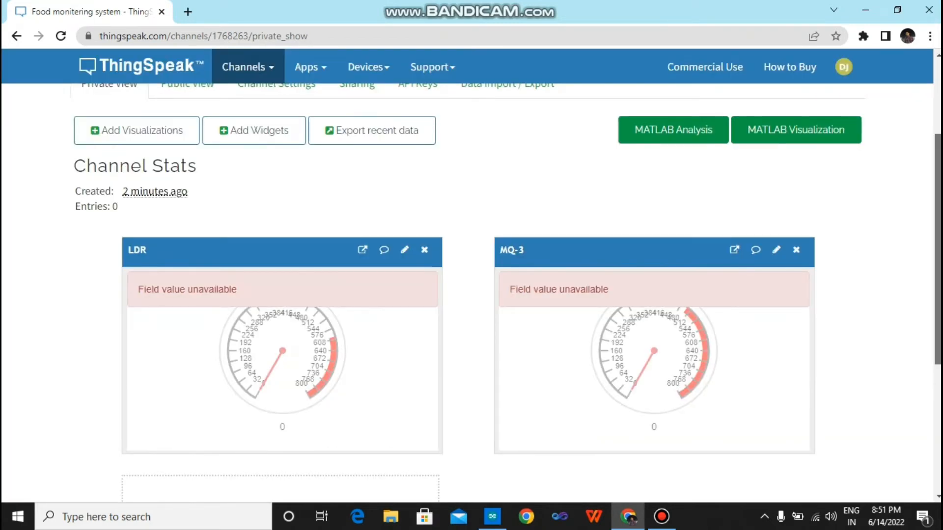
{"action": "scroll", "scroll_direction": "down", "scroll_amount": 3}
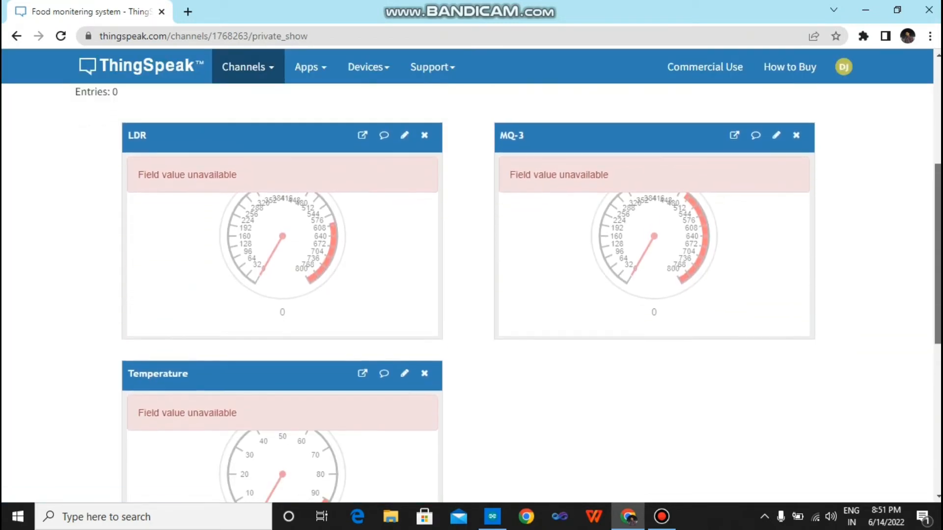
{"action": "scroll", "scroll_direction": "up", "scroll_amount": 3}
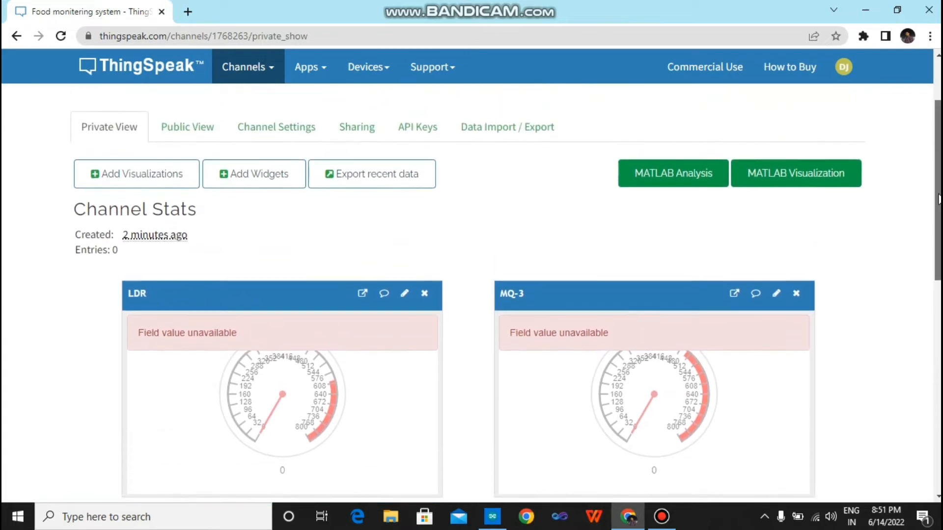
{"action": "scroll", "scroll_direction": "down", "scroll_amount": 3}
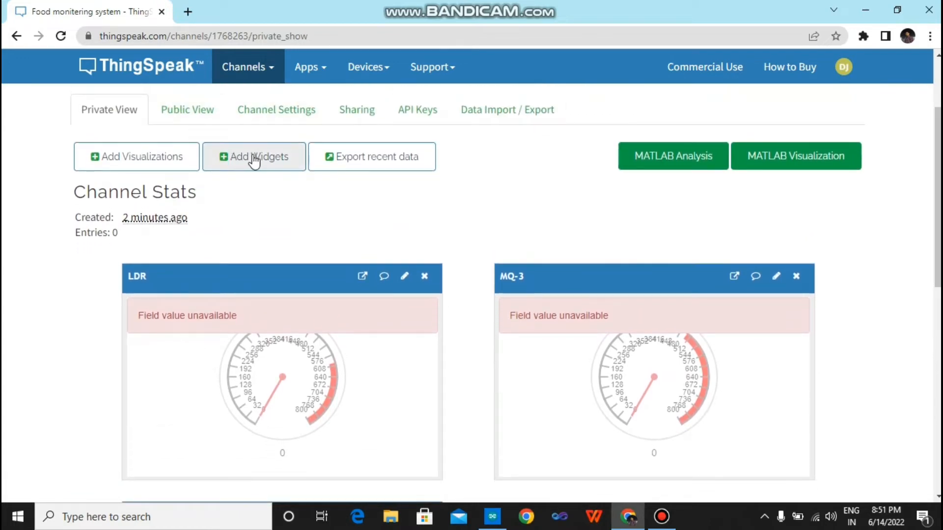
Add a Gauge widget named Humidity linked to Field 4 and create it beside the Temperature gauge.
{"action": "left_click", "coordinate": [253, 156]}
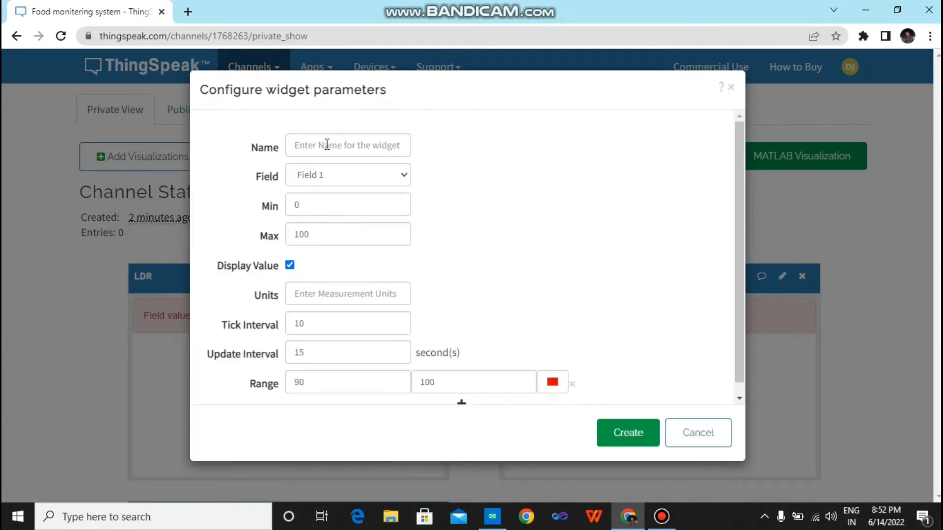
{"action": "type", "text": "Temperature"}
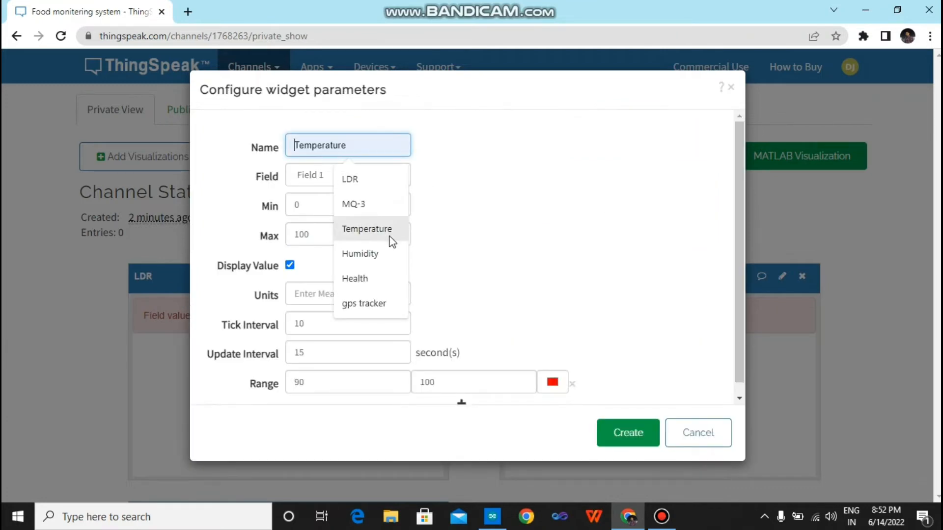
{"action": "left_click", "coordinate": [359, 253]}
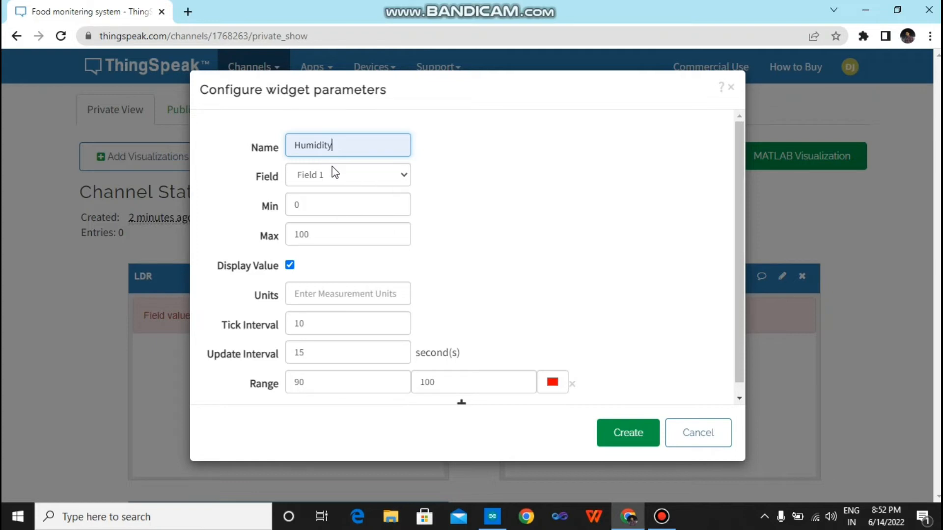
{"action": "left_click", "coordinate": [347, 174]}
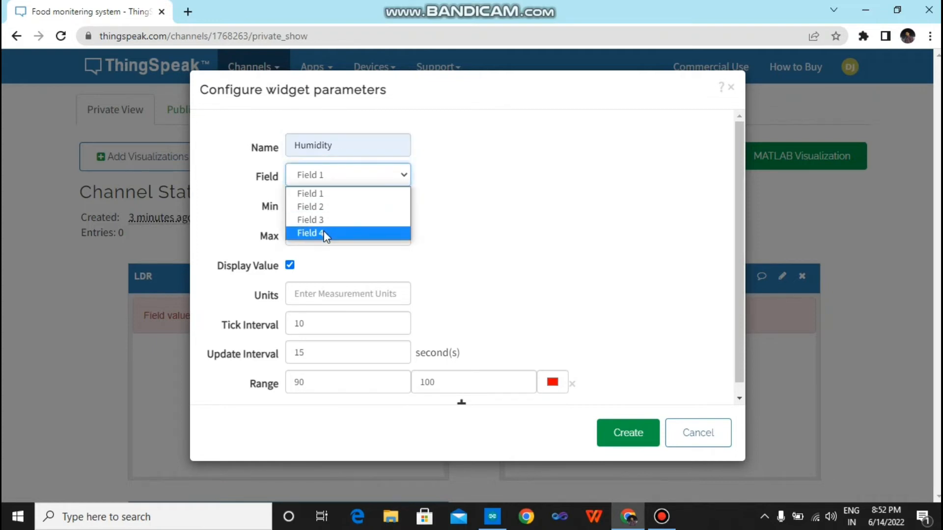
{"action": "left_click", "coordinate": [311, 234]}
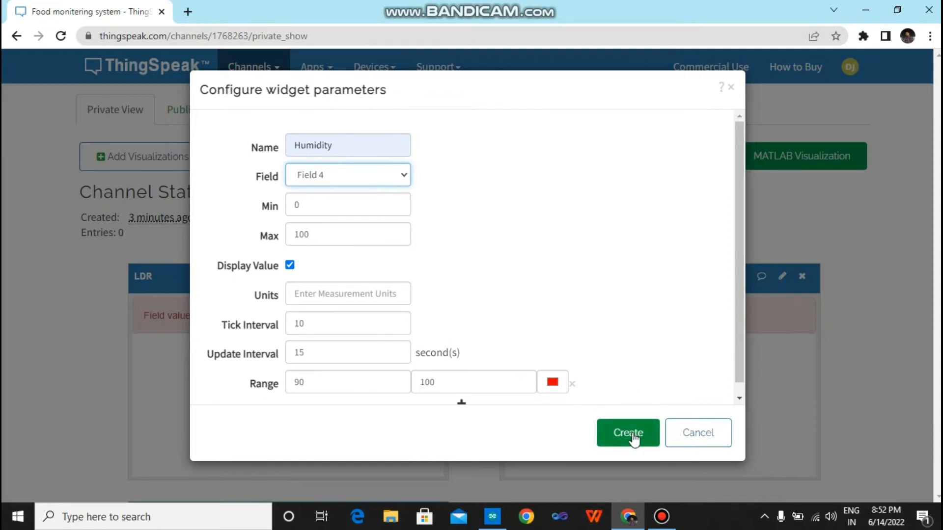
{"action": "left_click", "coordinate": [627, 432]}
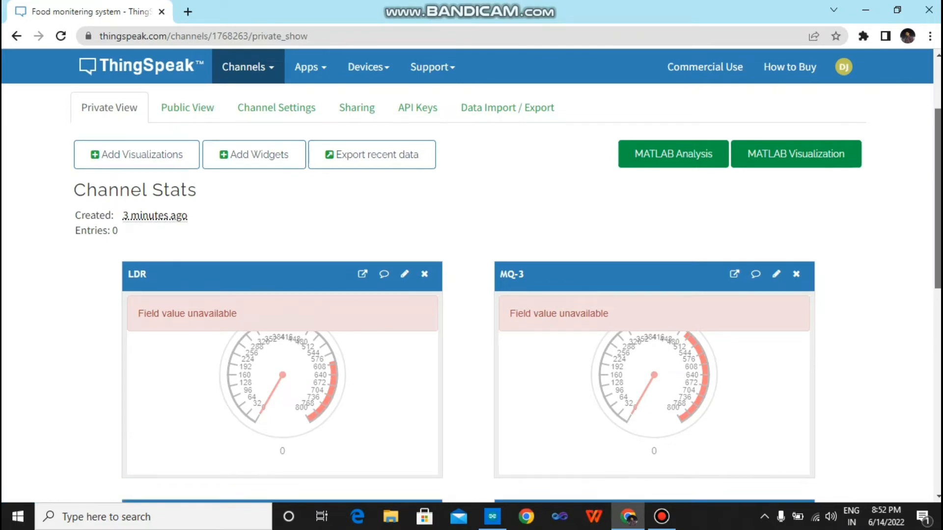
{"action": "scroll", "scroll_direction": "down", "scroll_amount": 3}
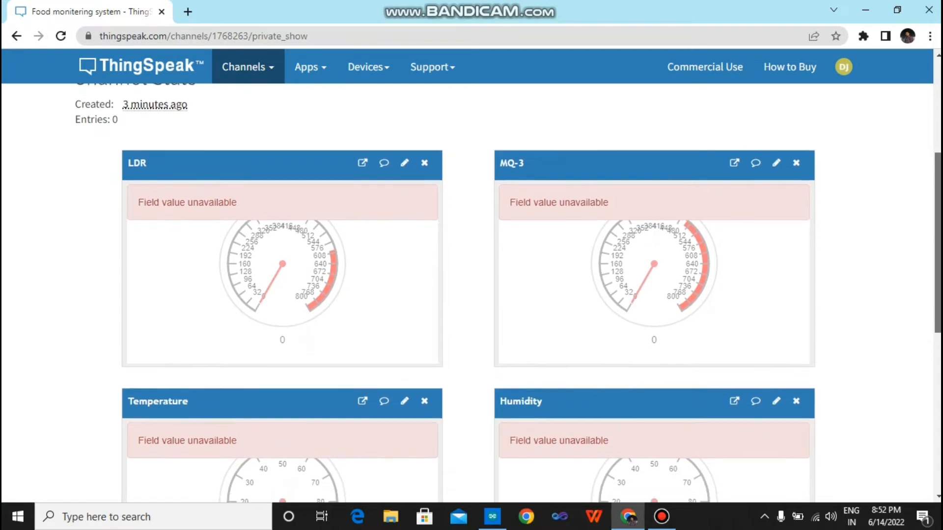
{"action": "scroll", "scroll_direction": "down", "scroll_amount": 3}
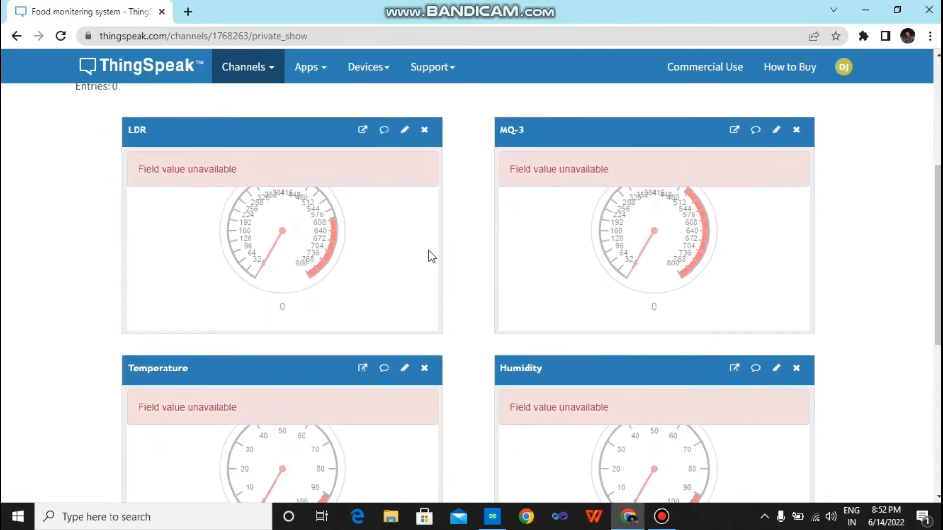
{"action": "mouse_move", "coordinate": [149, 161]}
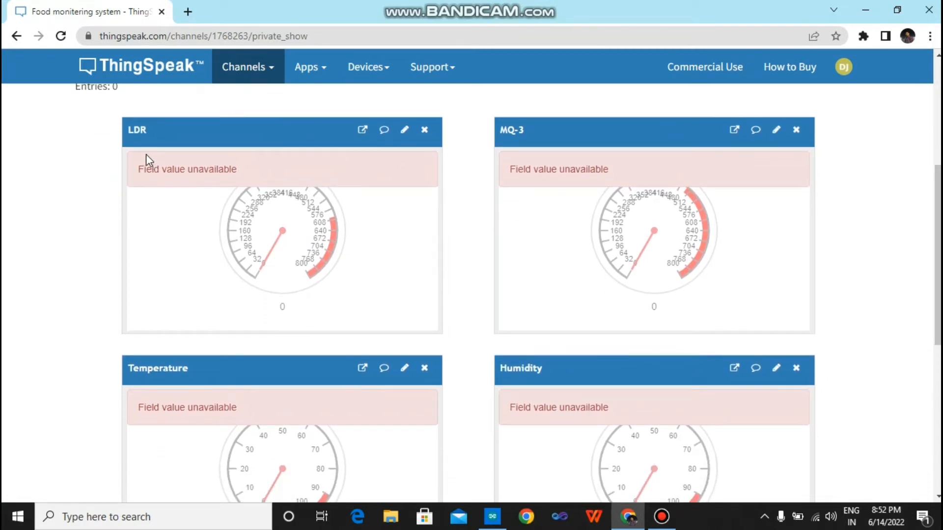
{"action": "mouse_move", "coordinate": [412, 210]}
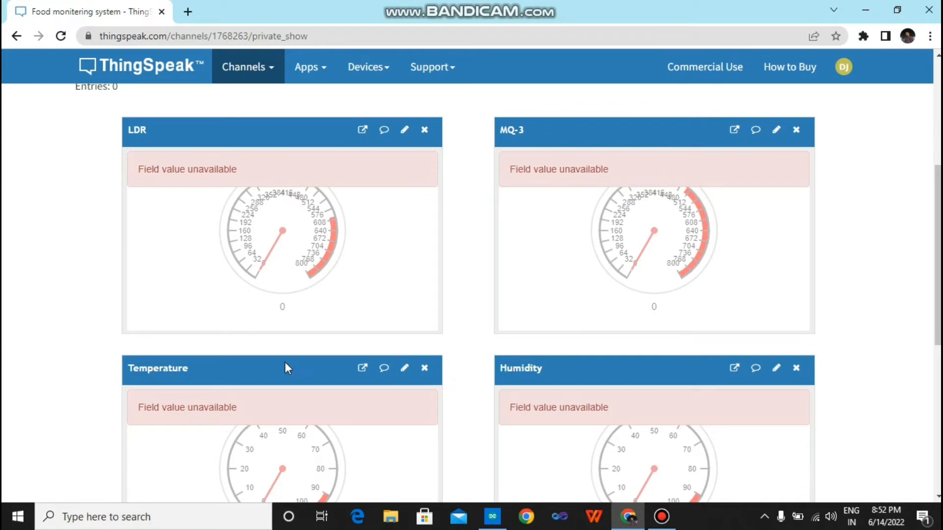
{"action": "mouse_move", "coordinate": [561, 397]}
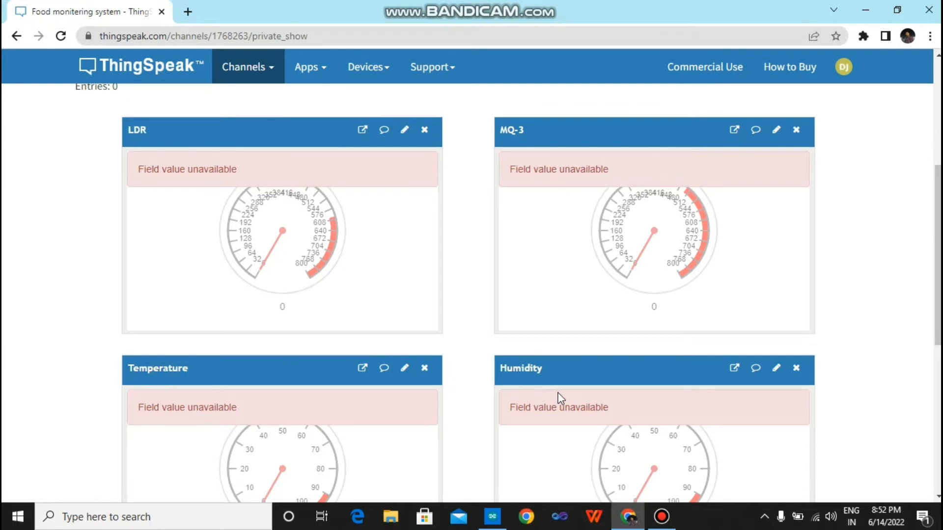
{"action": "mouse_move", "coordinate": [907, 370]}
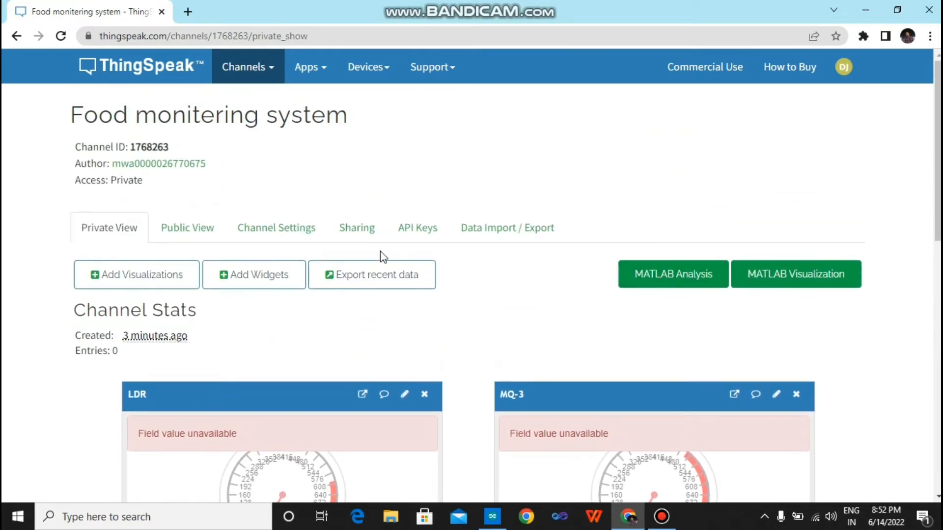
Copy the channel's Write API Key from API Keys, then minimise Chrome to the desktop.
{"action": "left_click", "coordinate": [417, 227]}
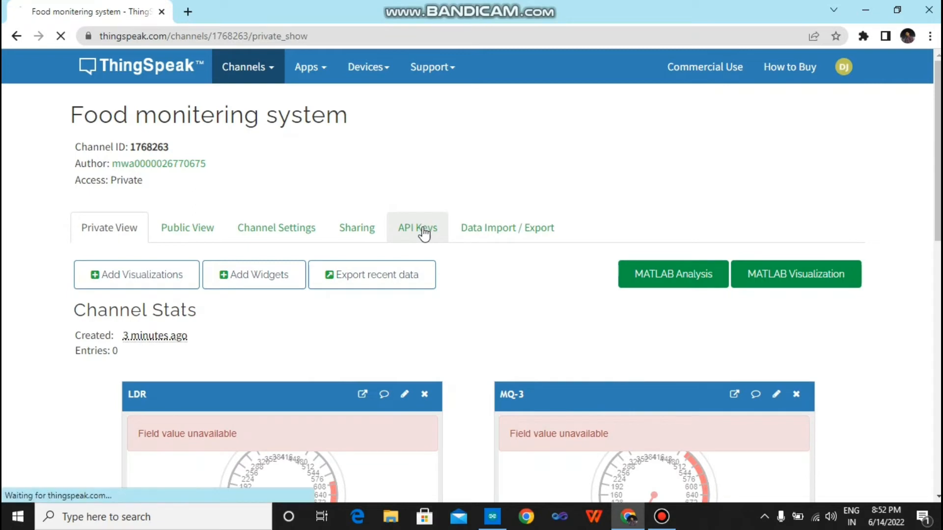
{"action": "left_click", "coordinate": [417, 227]}
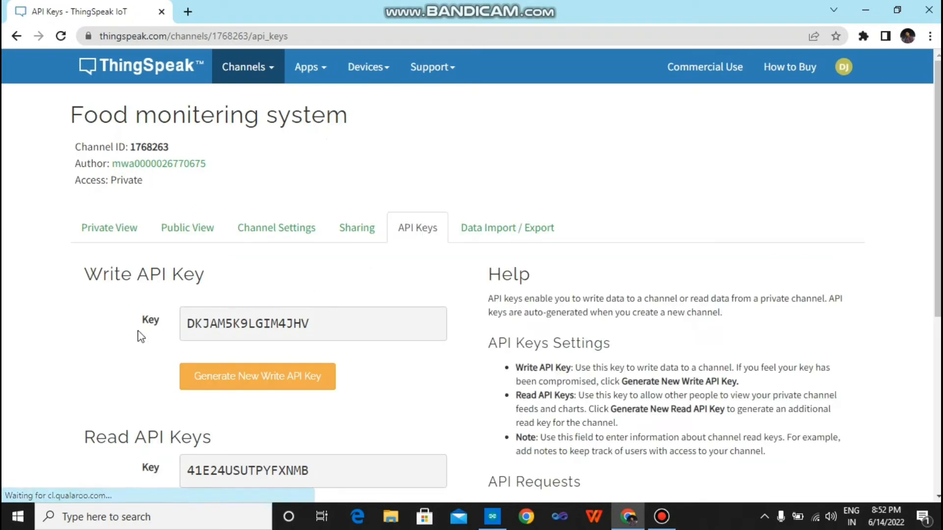
{"action": "mouse_move", "coordinate": [317, 326]}
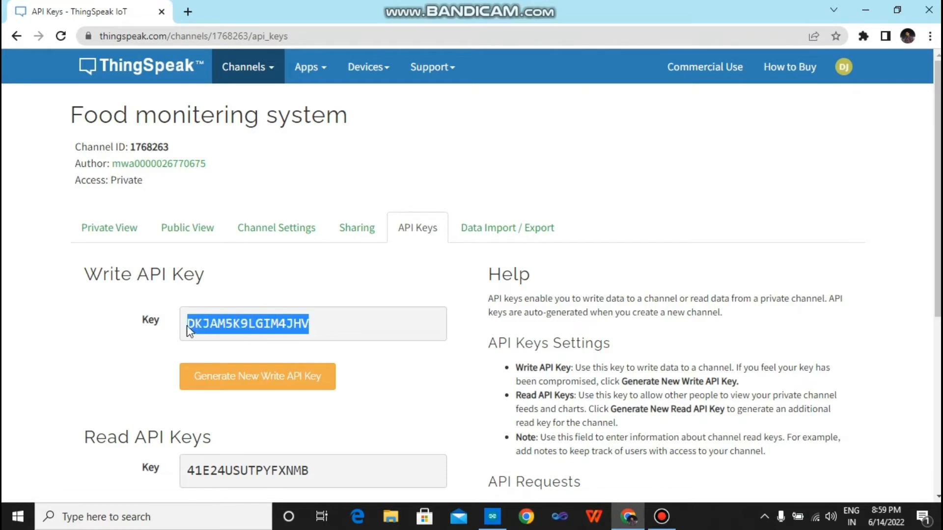
{"action": "mouse_move", "coordinate": [518, 472]}
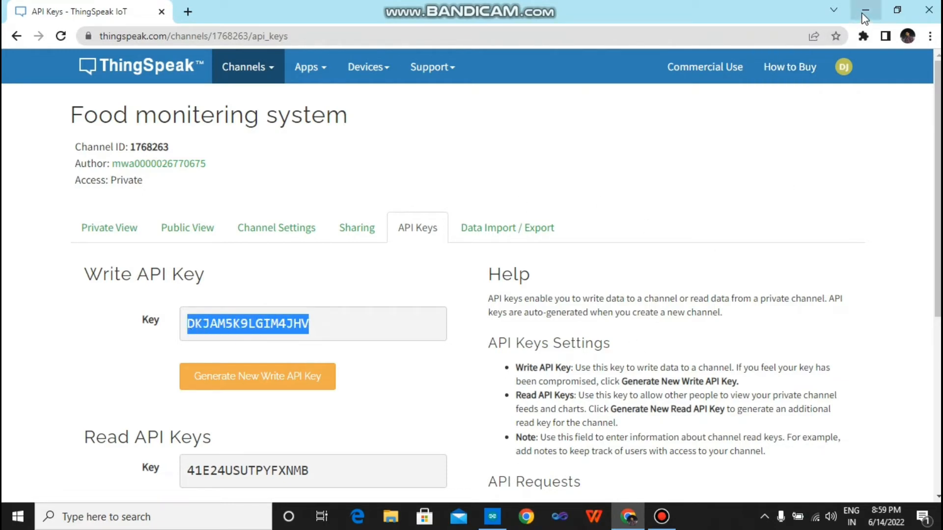
{"action": "left_click", "coordinate": [864, 9]}
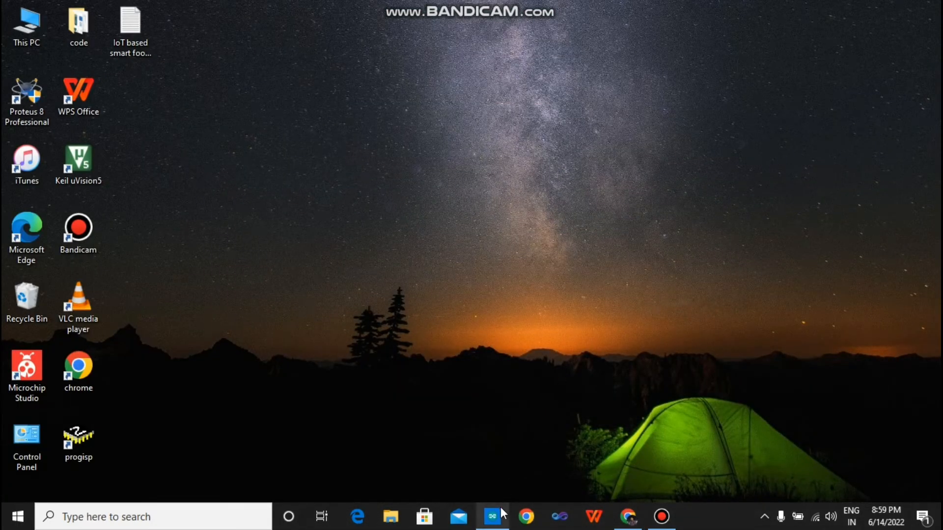
{"action": "left_click", "coordinate": [491, 517]}
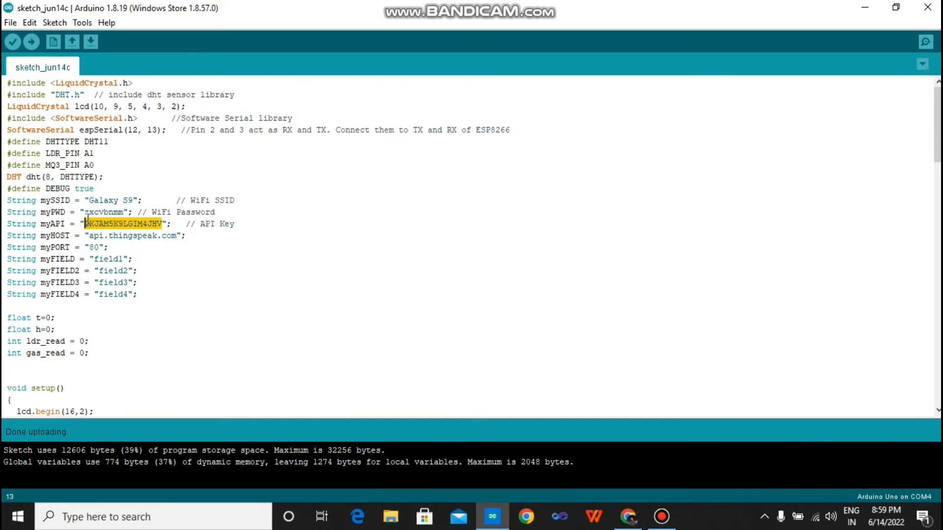
{"action": "left_click", "coordinate": [294, 228]}
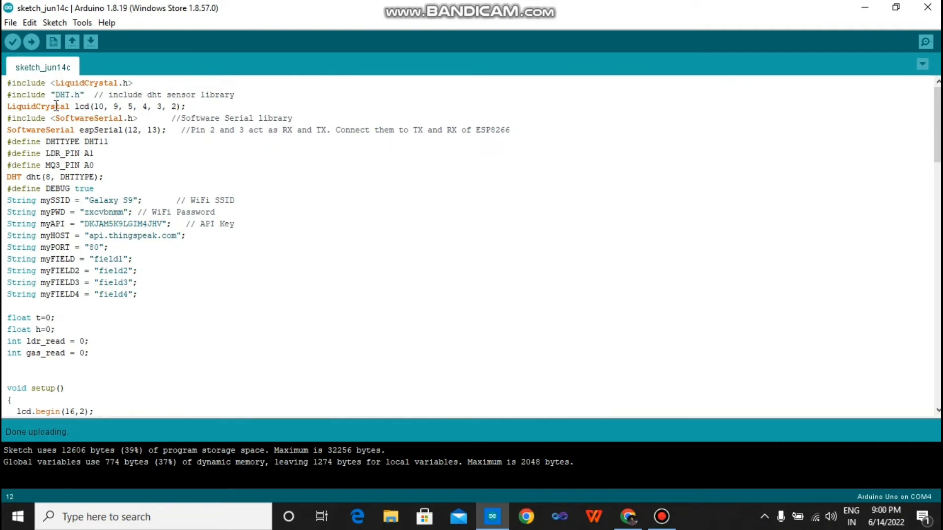
{"action": "mouse_move", "coordinate": [370, 260]}
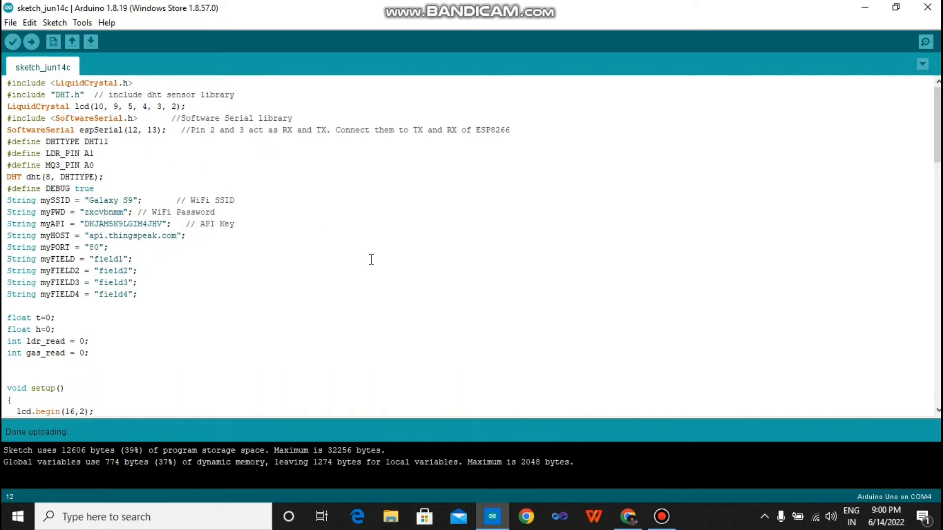
{"action": "mouse_move", "coordinate": [82, 23]}
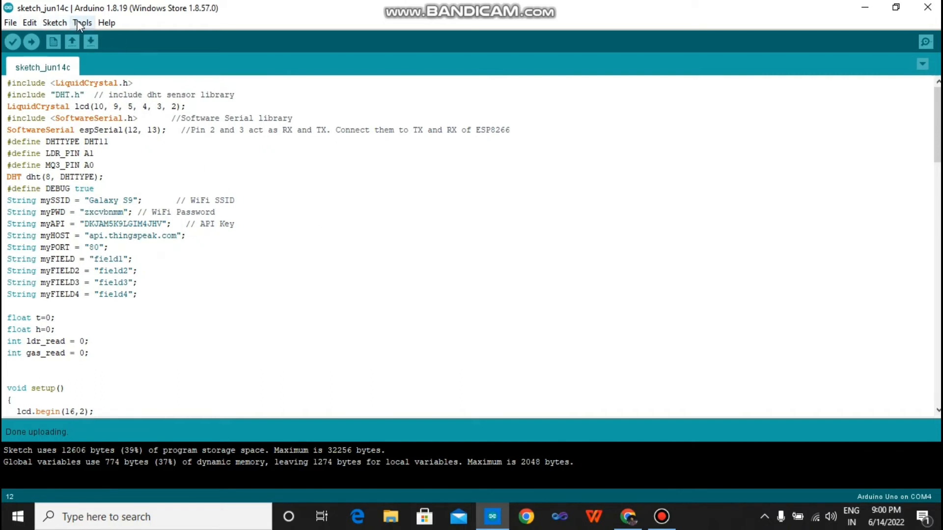
{"action": "left_click", "coordinate": [82, 23]}
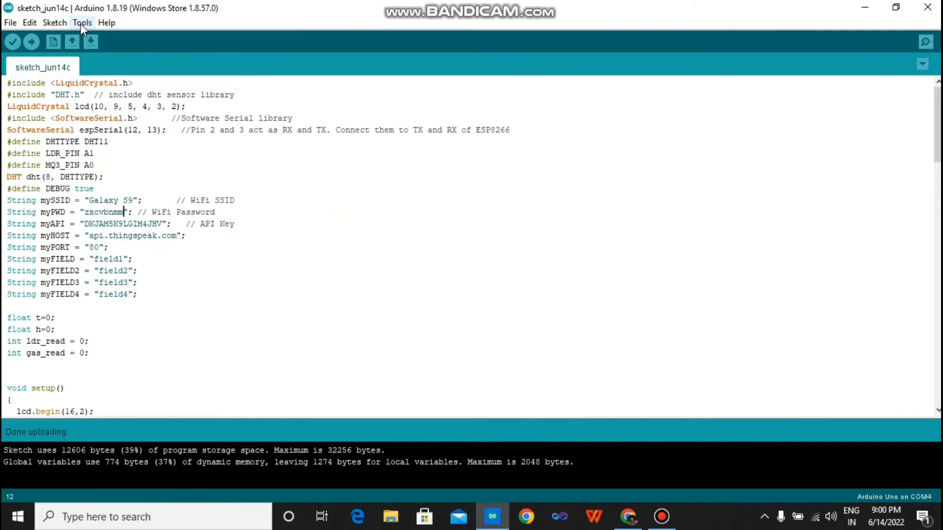
{"action": "mouse_move", "coordinate": [32, 42]}
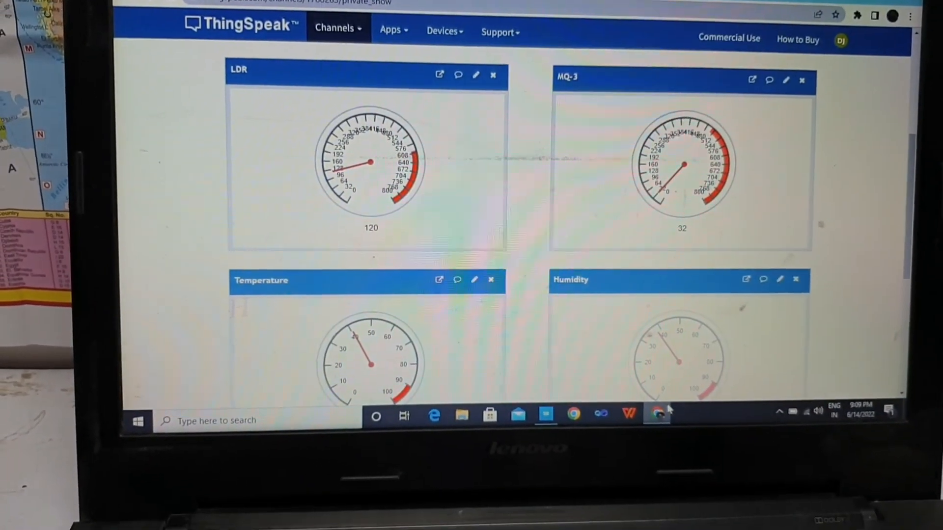
Scroll the Private View to watch the LDR, MQ-3, Temperature and Humidity gauges update live.
{"action": "scroll", "scroll_direction": "down", "scroll_amount": 3}
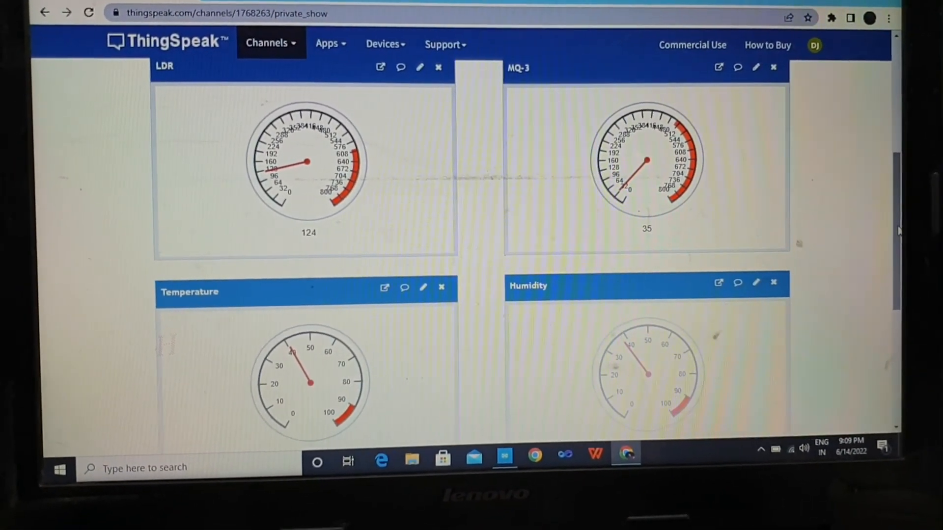
{"action": "scroll", "scroll_direction": "down", "scroll_amount": 3}
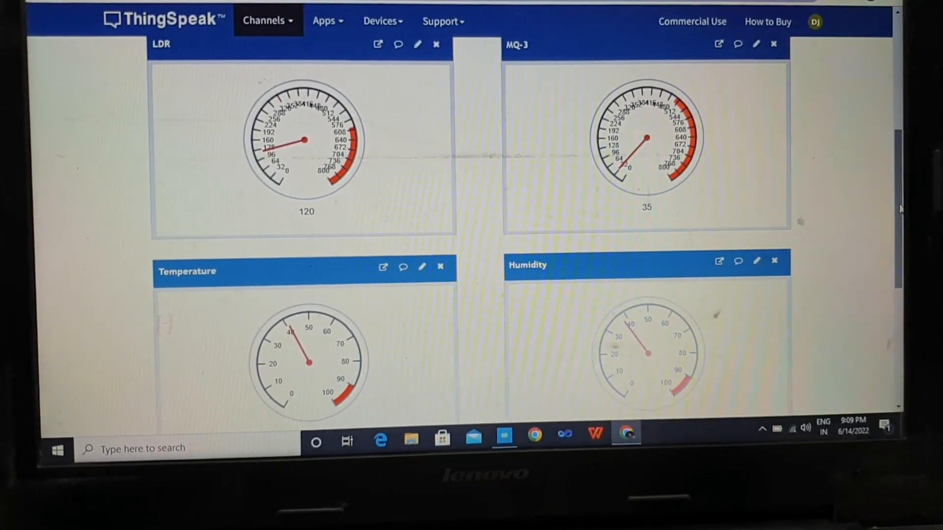